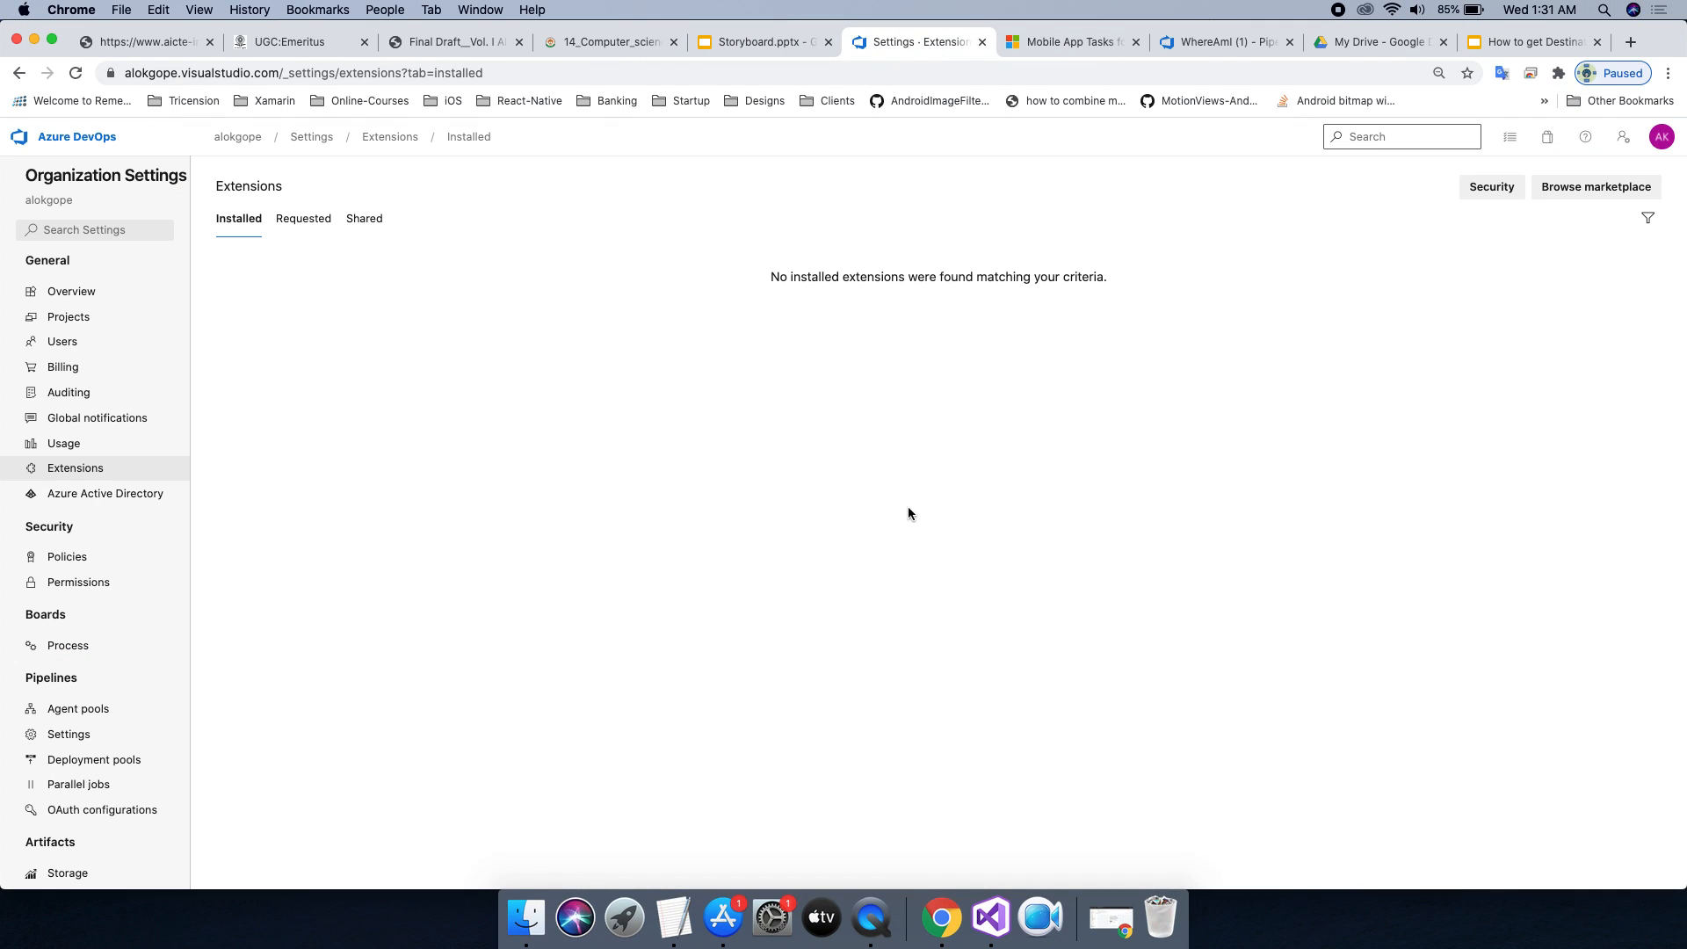
mouse_move(865, 548)
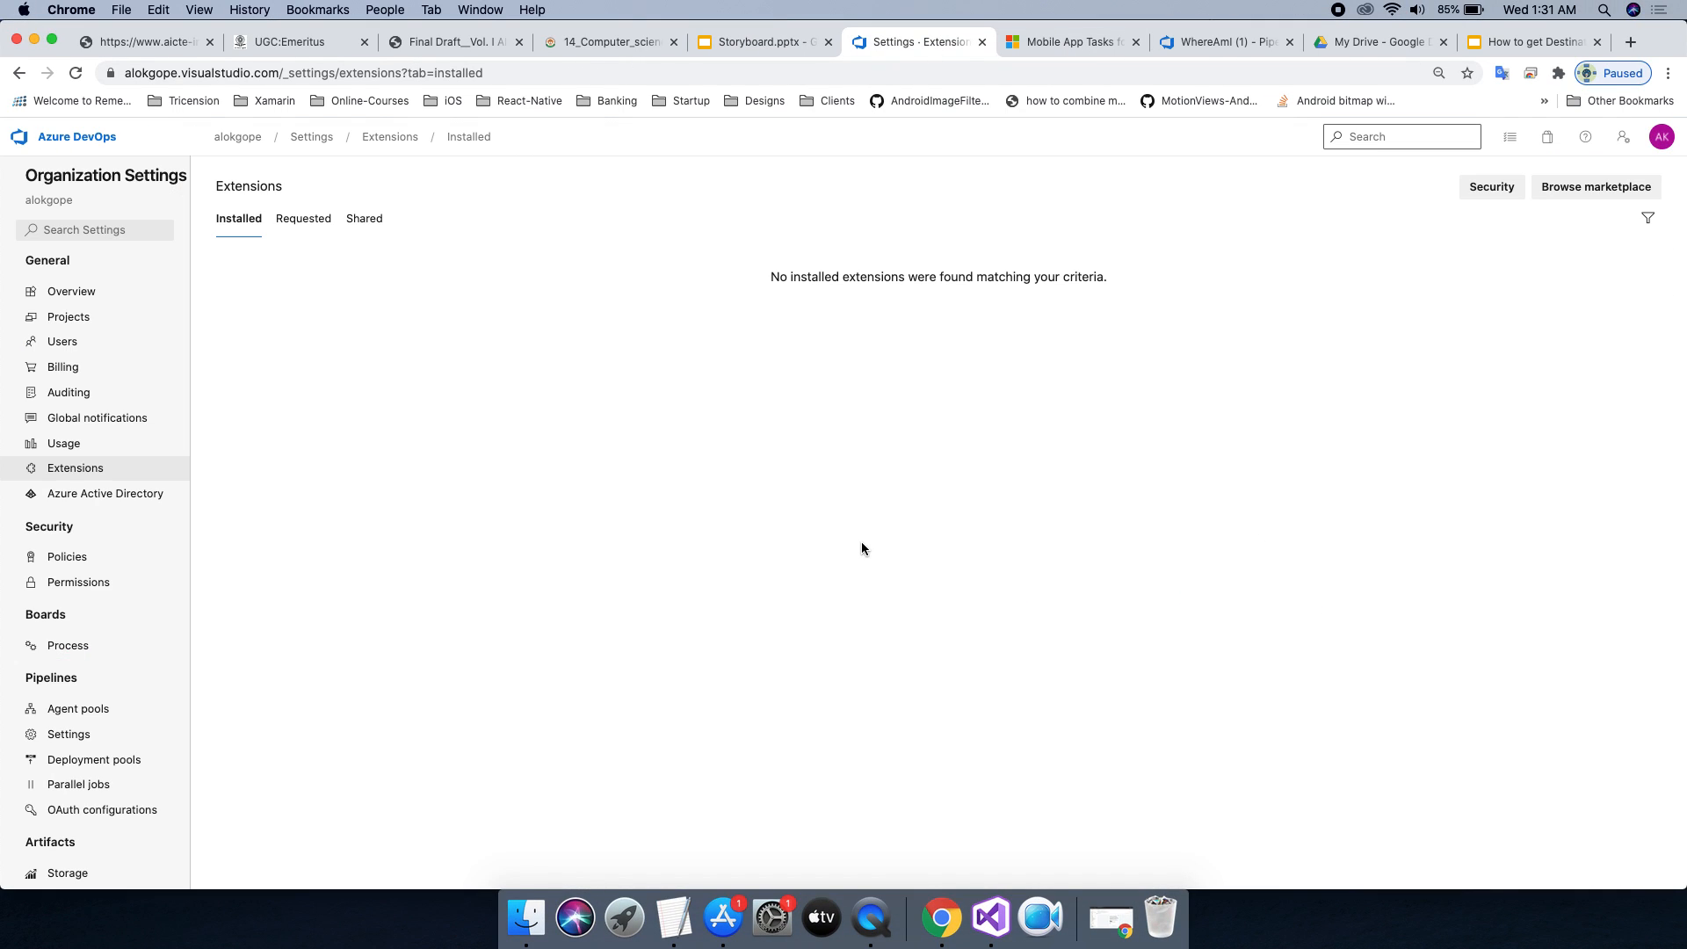
mouse_move(211, 453)
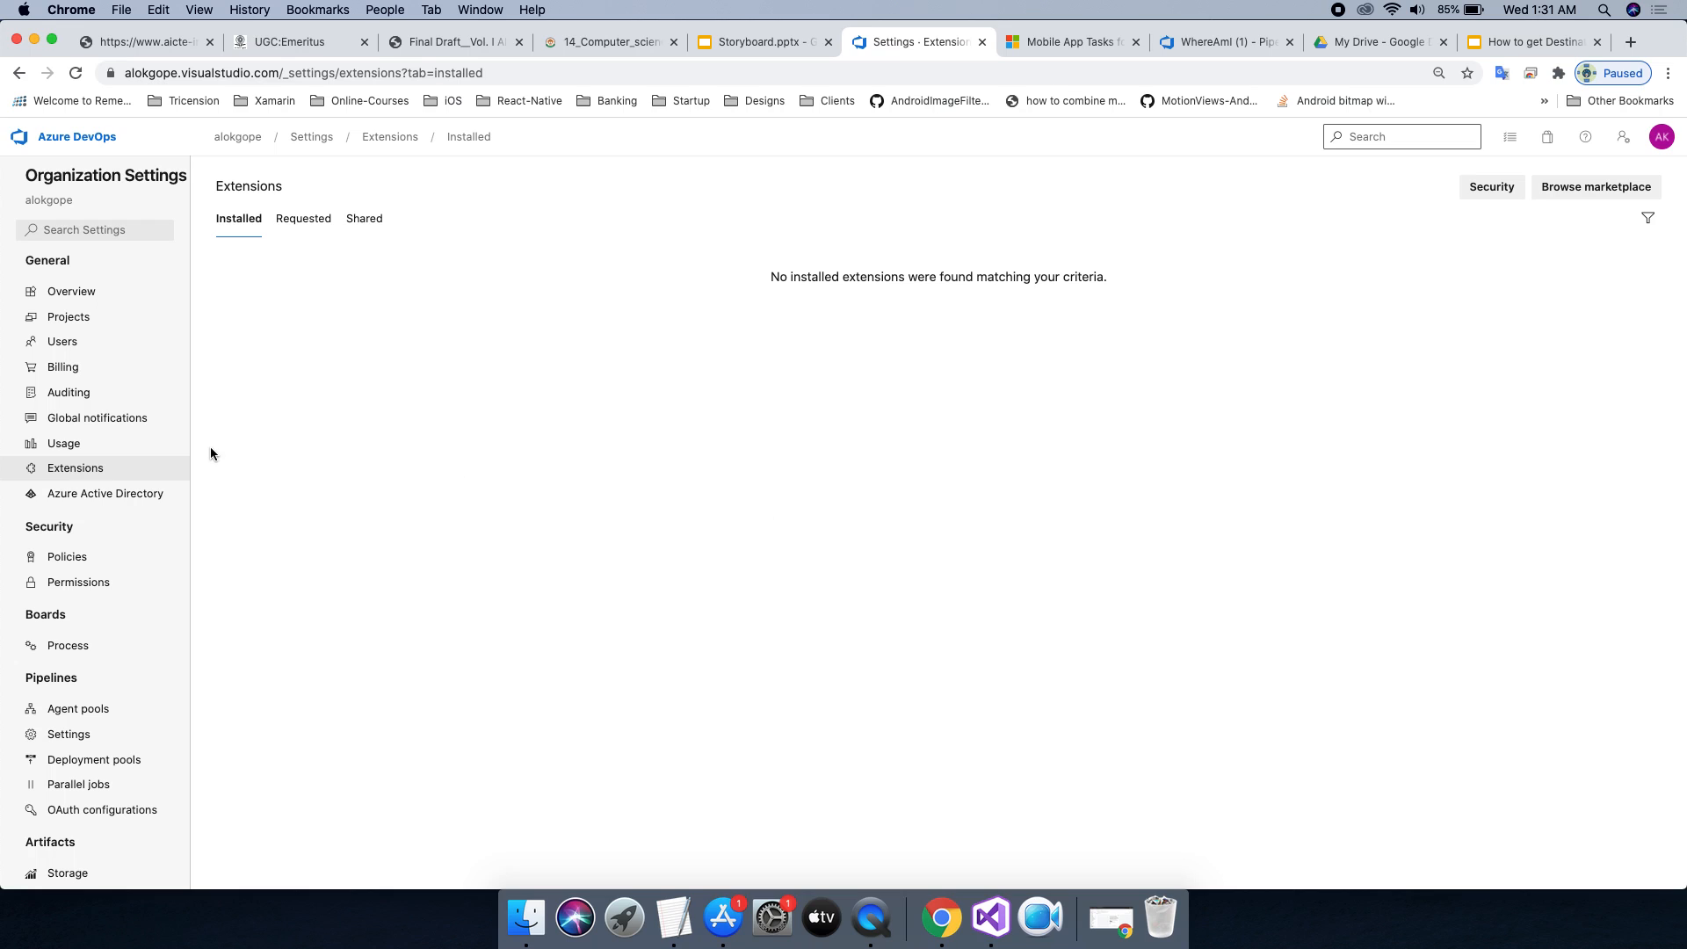
mouse_move(341, 475)
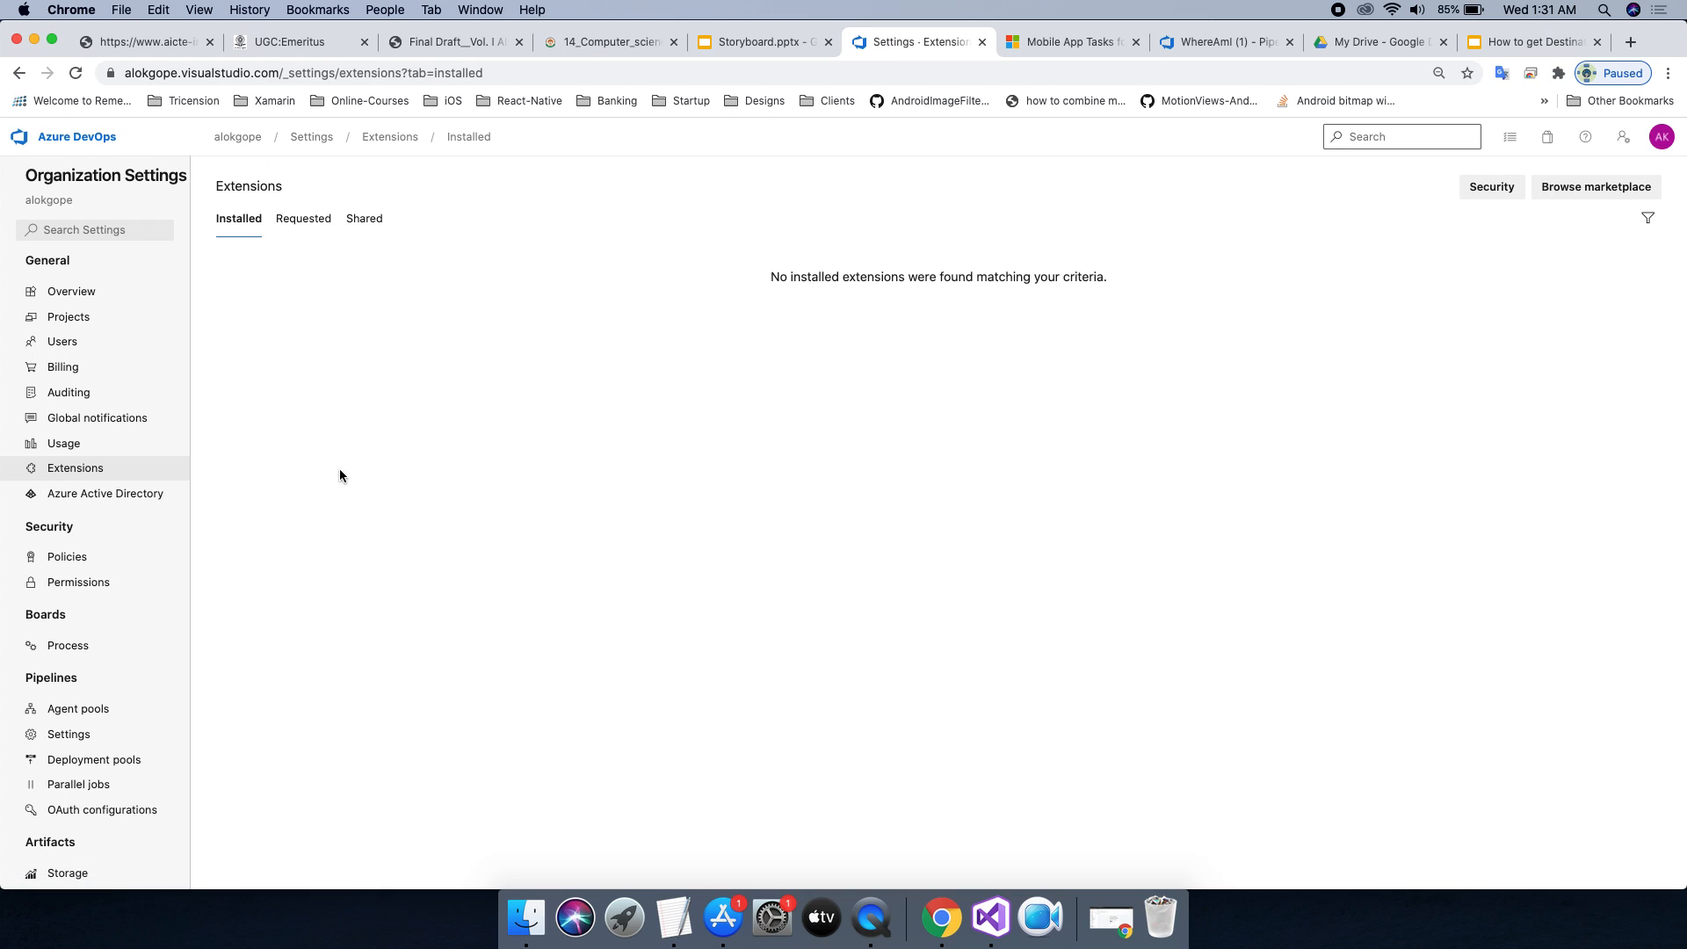
mouse_move(113, 442)
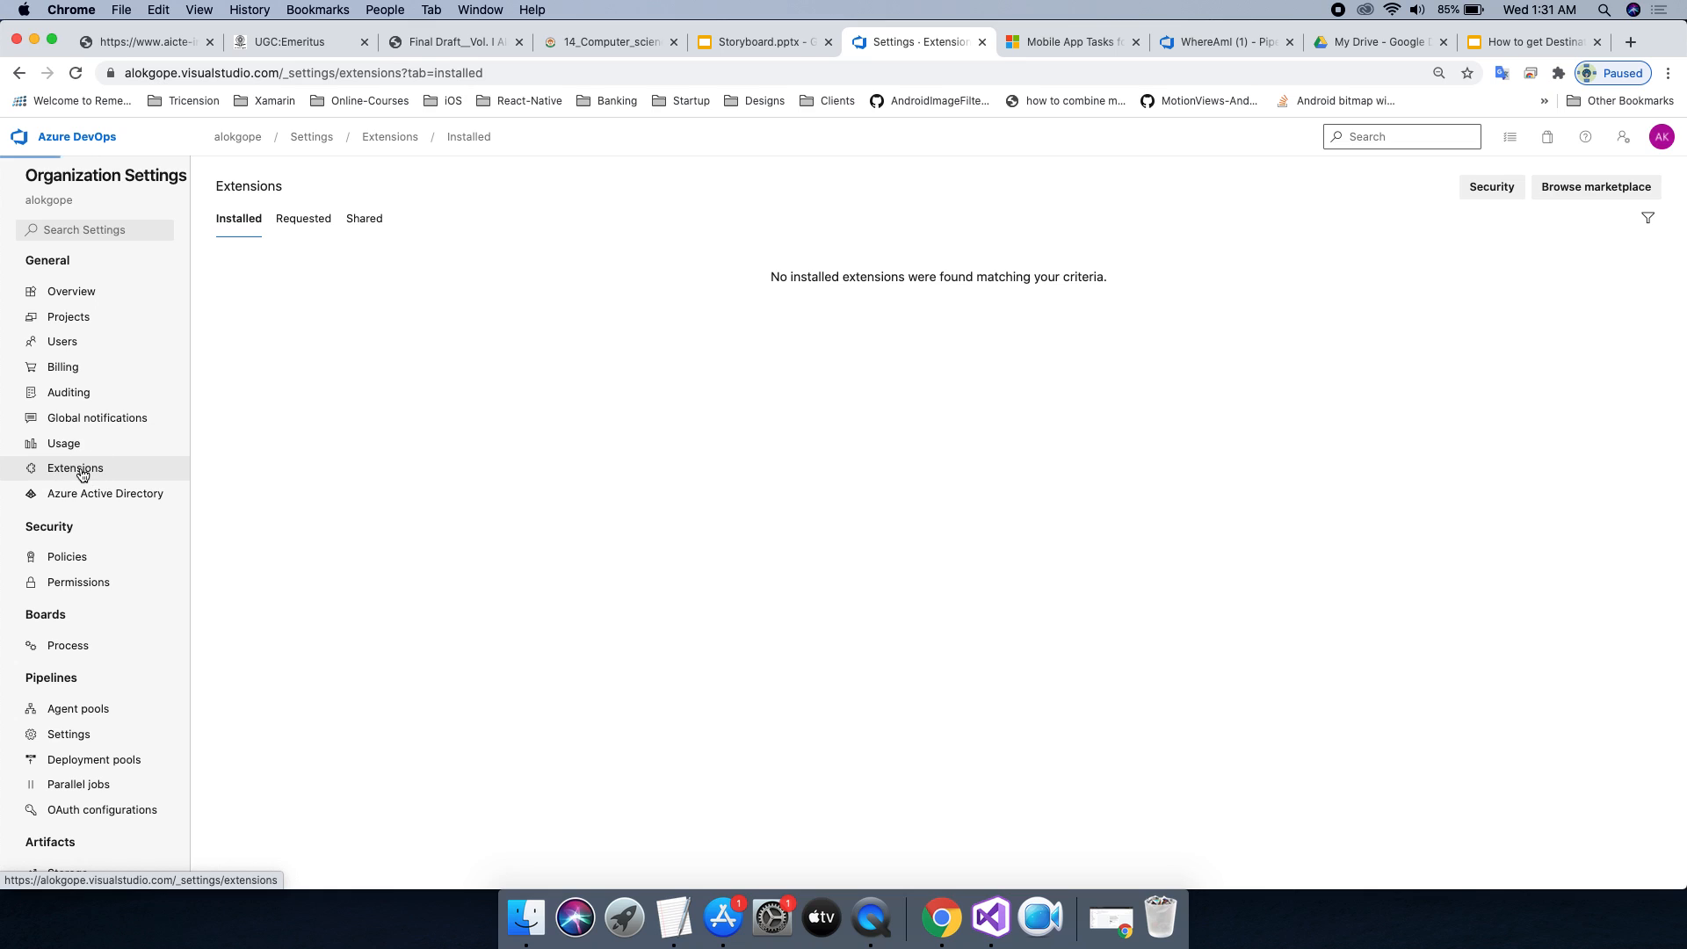
Review the Installed, Requested and Shared extension lists, ending on Shared with none pending.
click(76, 467)
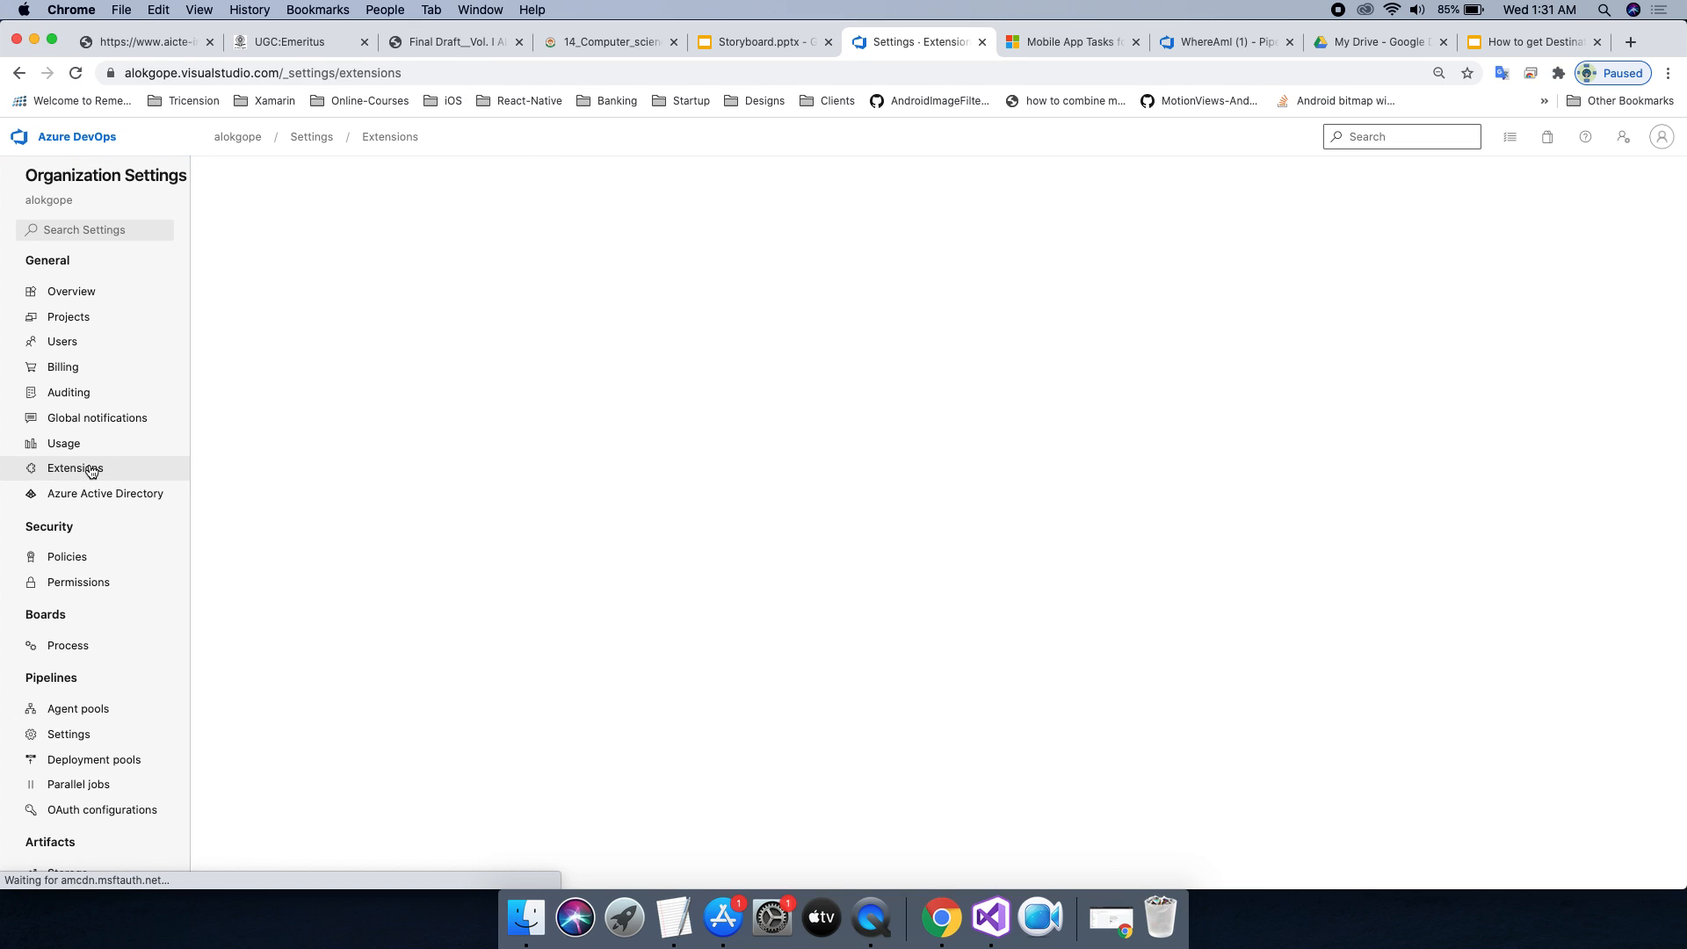
click(73, 467)
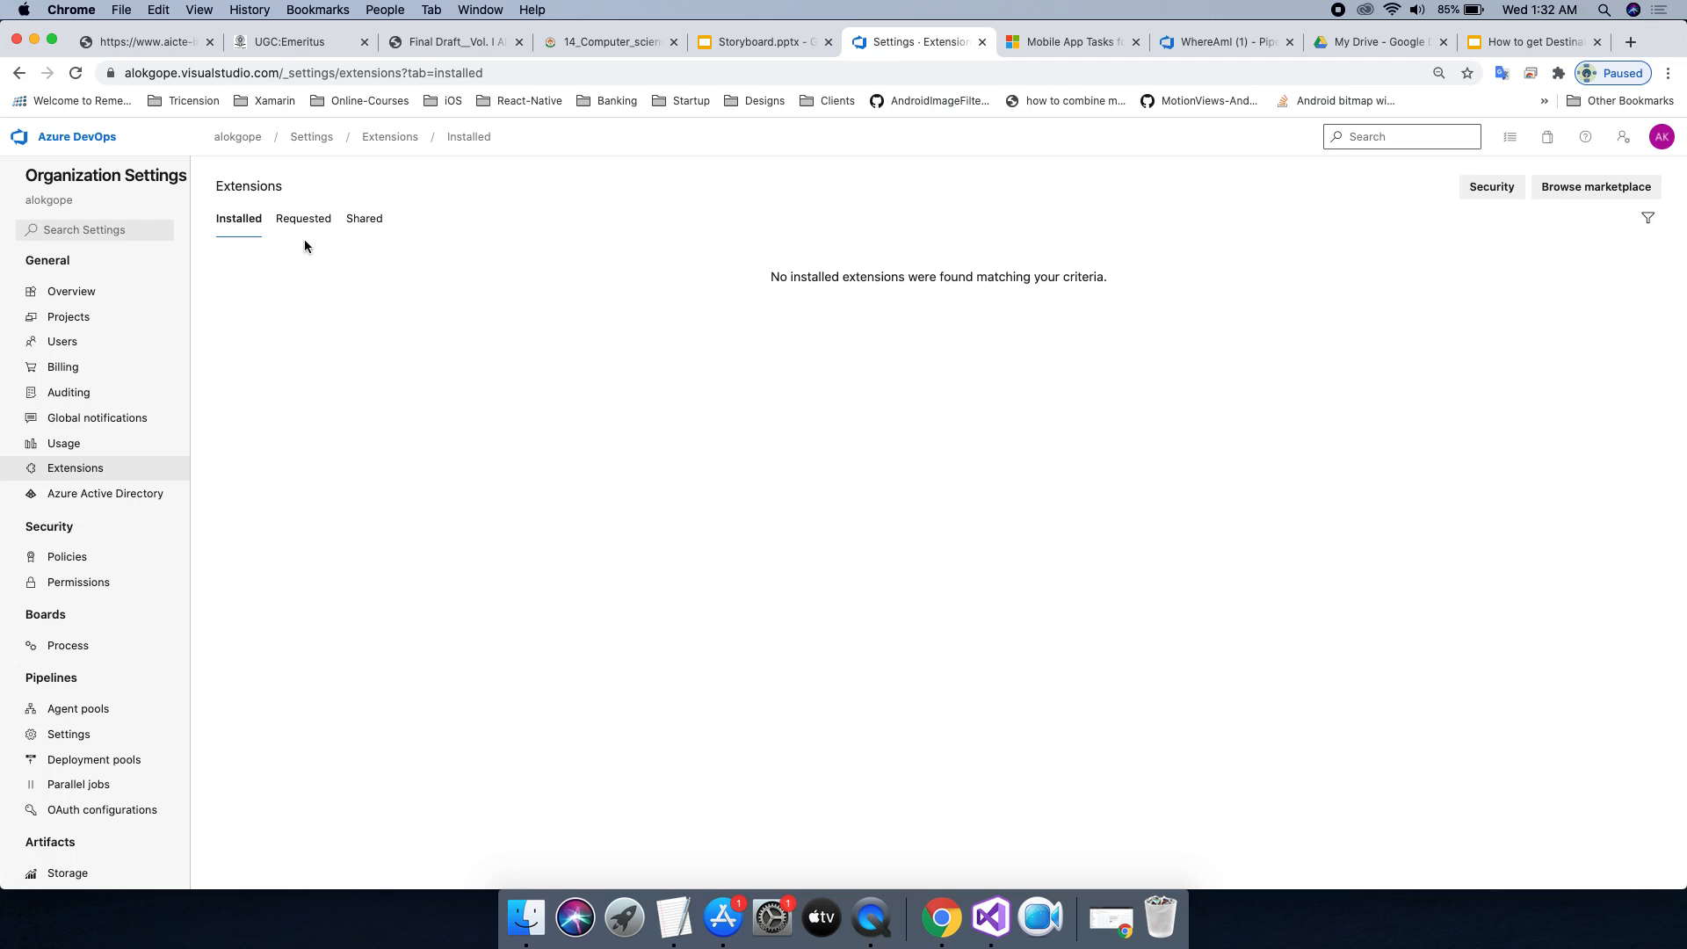
click(302, 218)
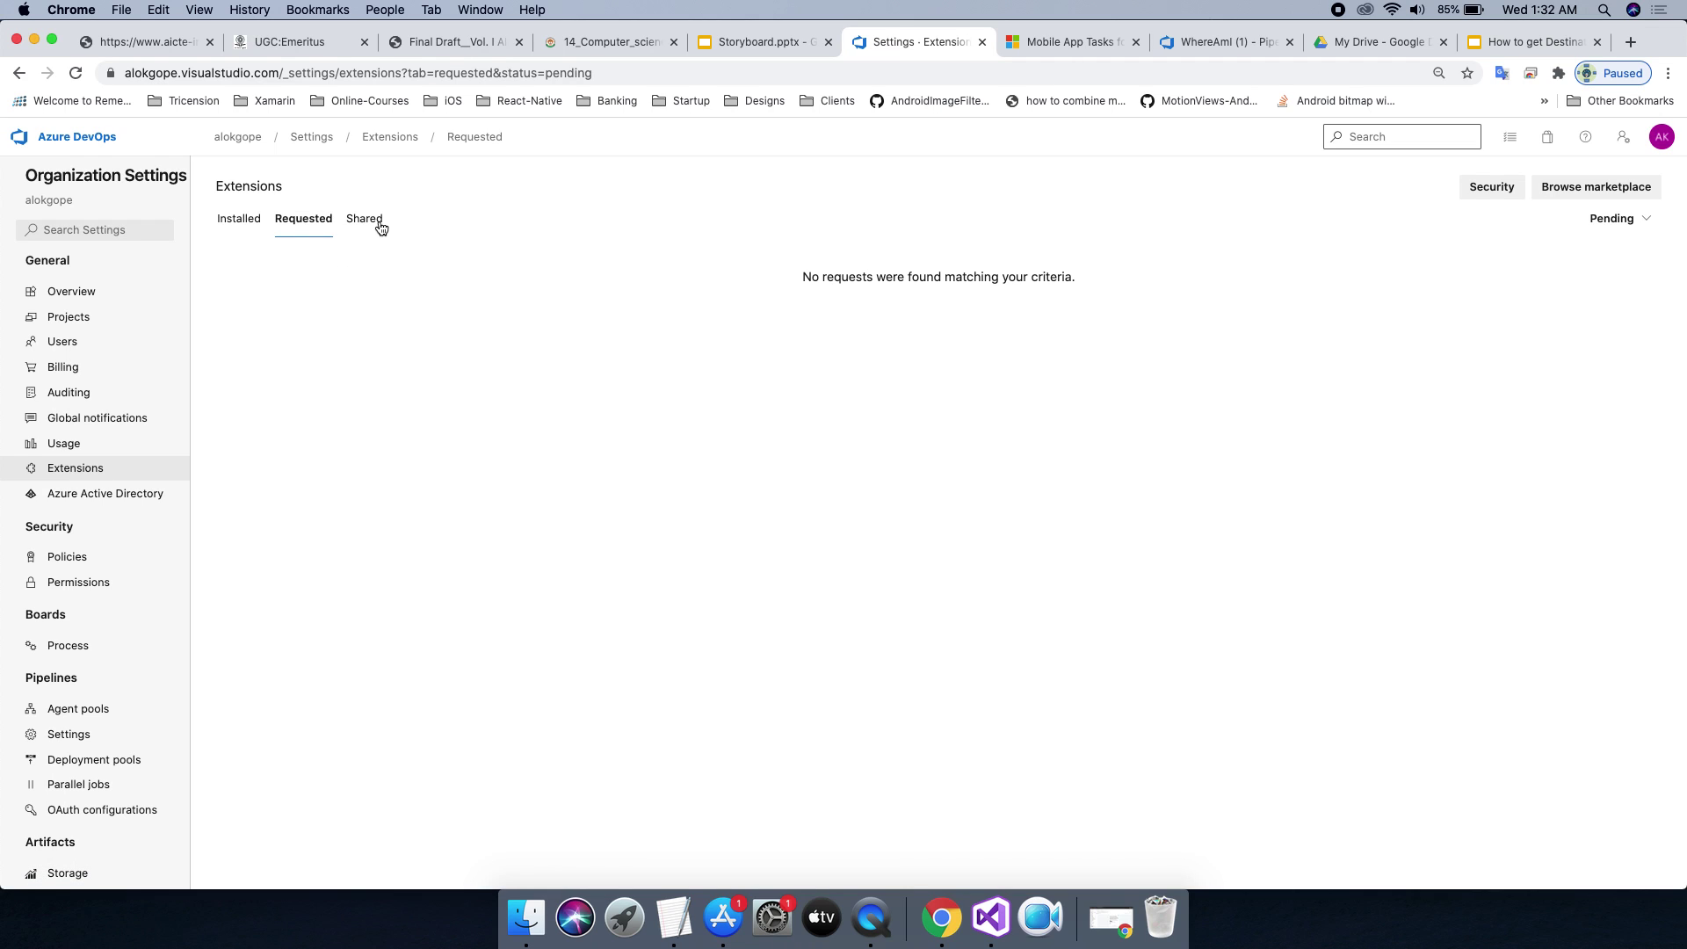
click(364, 218)
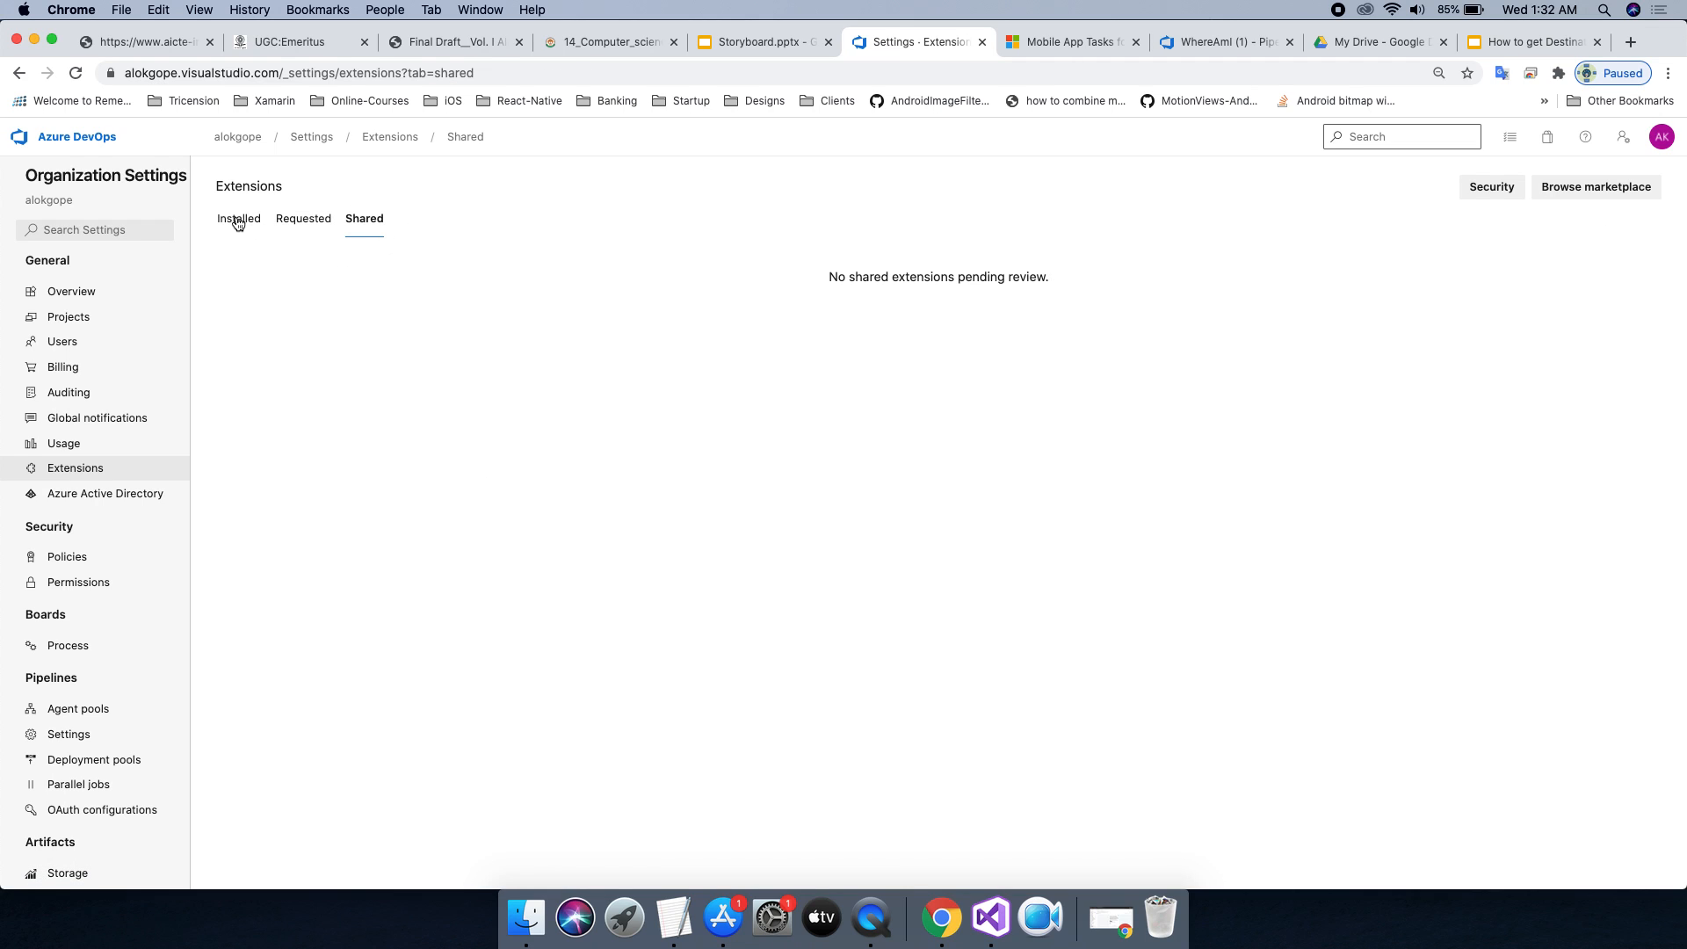
mouse_move(365, 223)
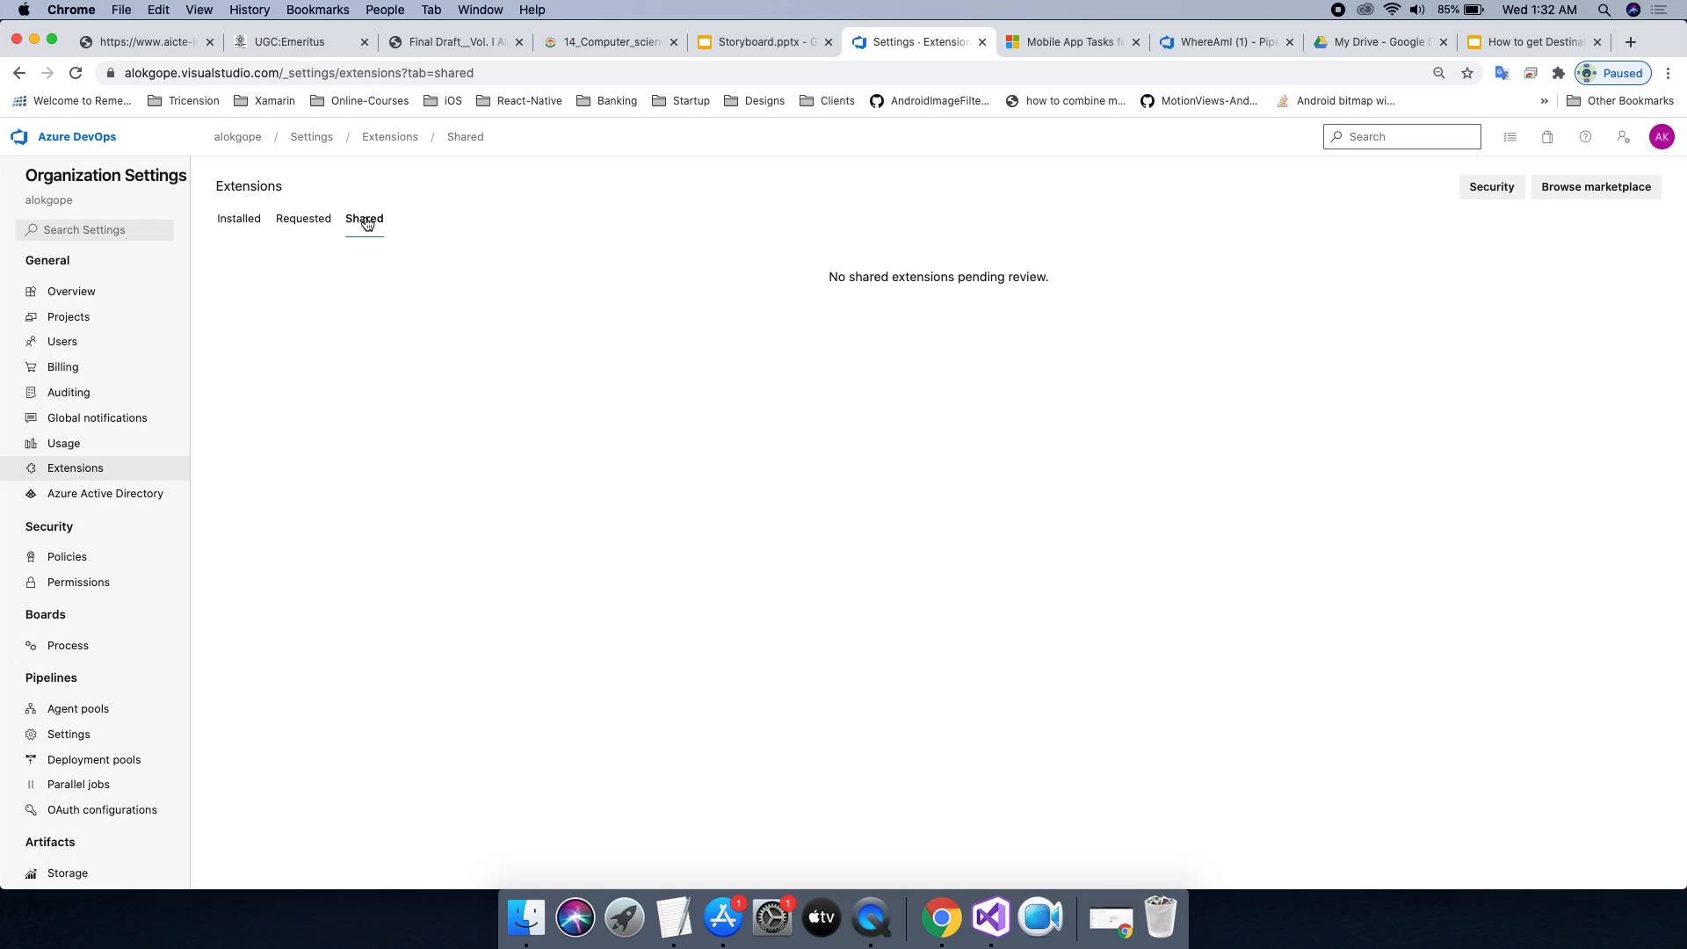
mouse_move(361, 619)
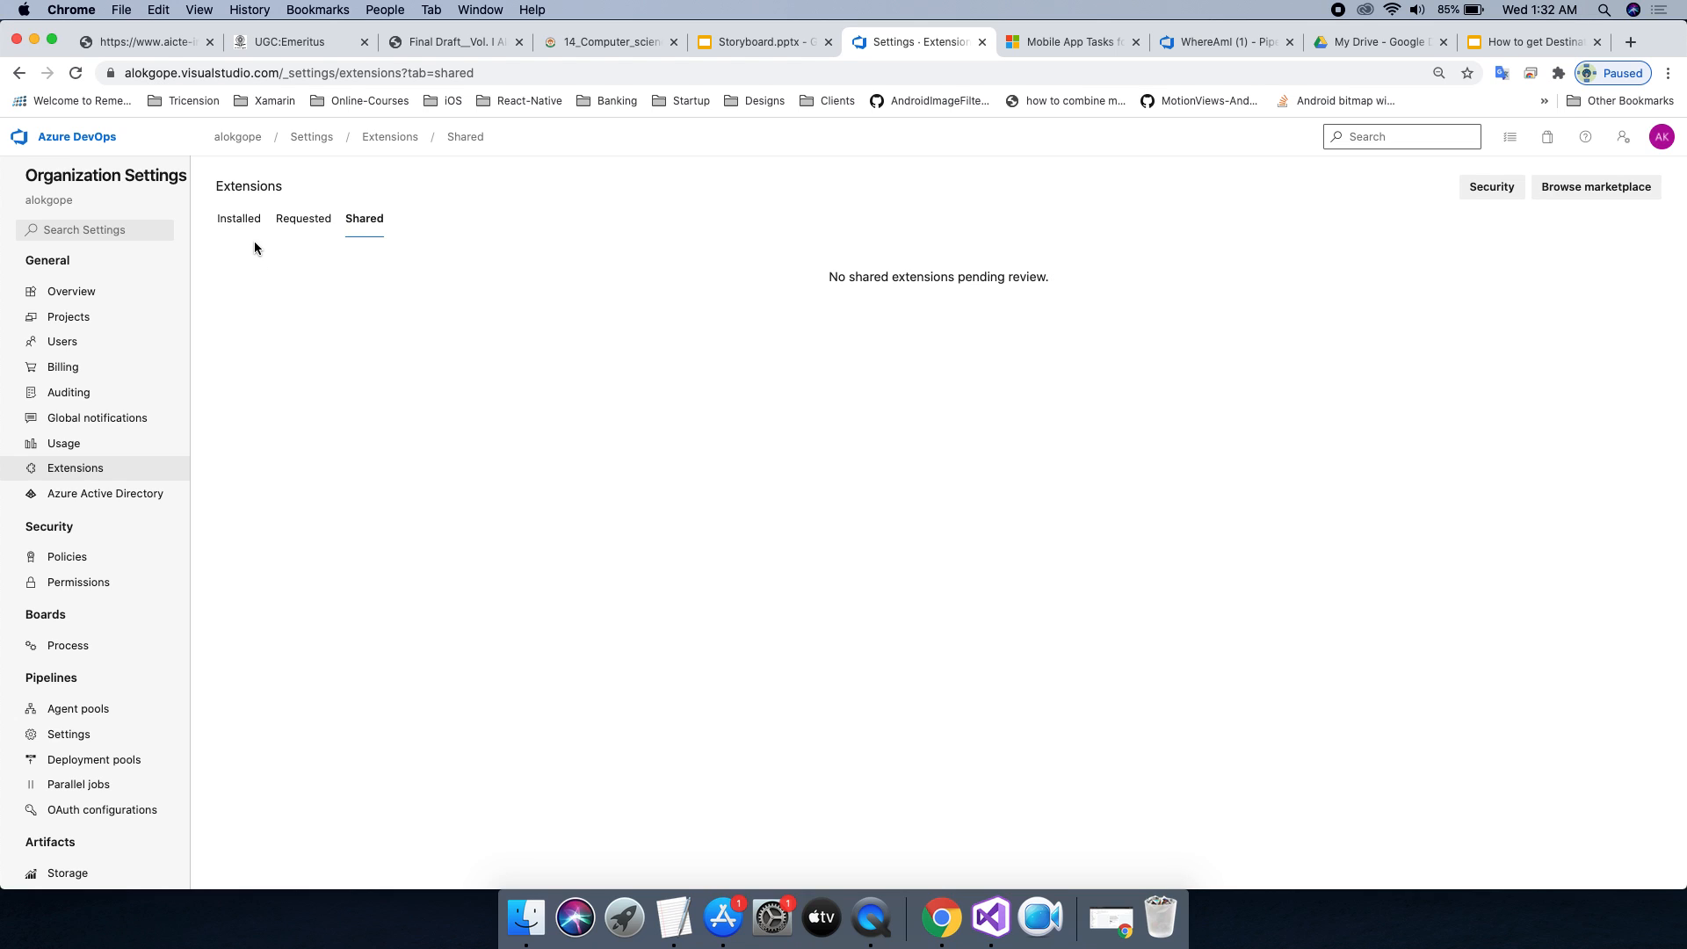
mouse_move(1673, 175)
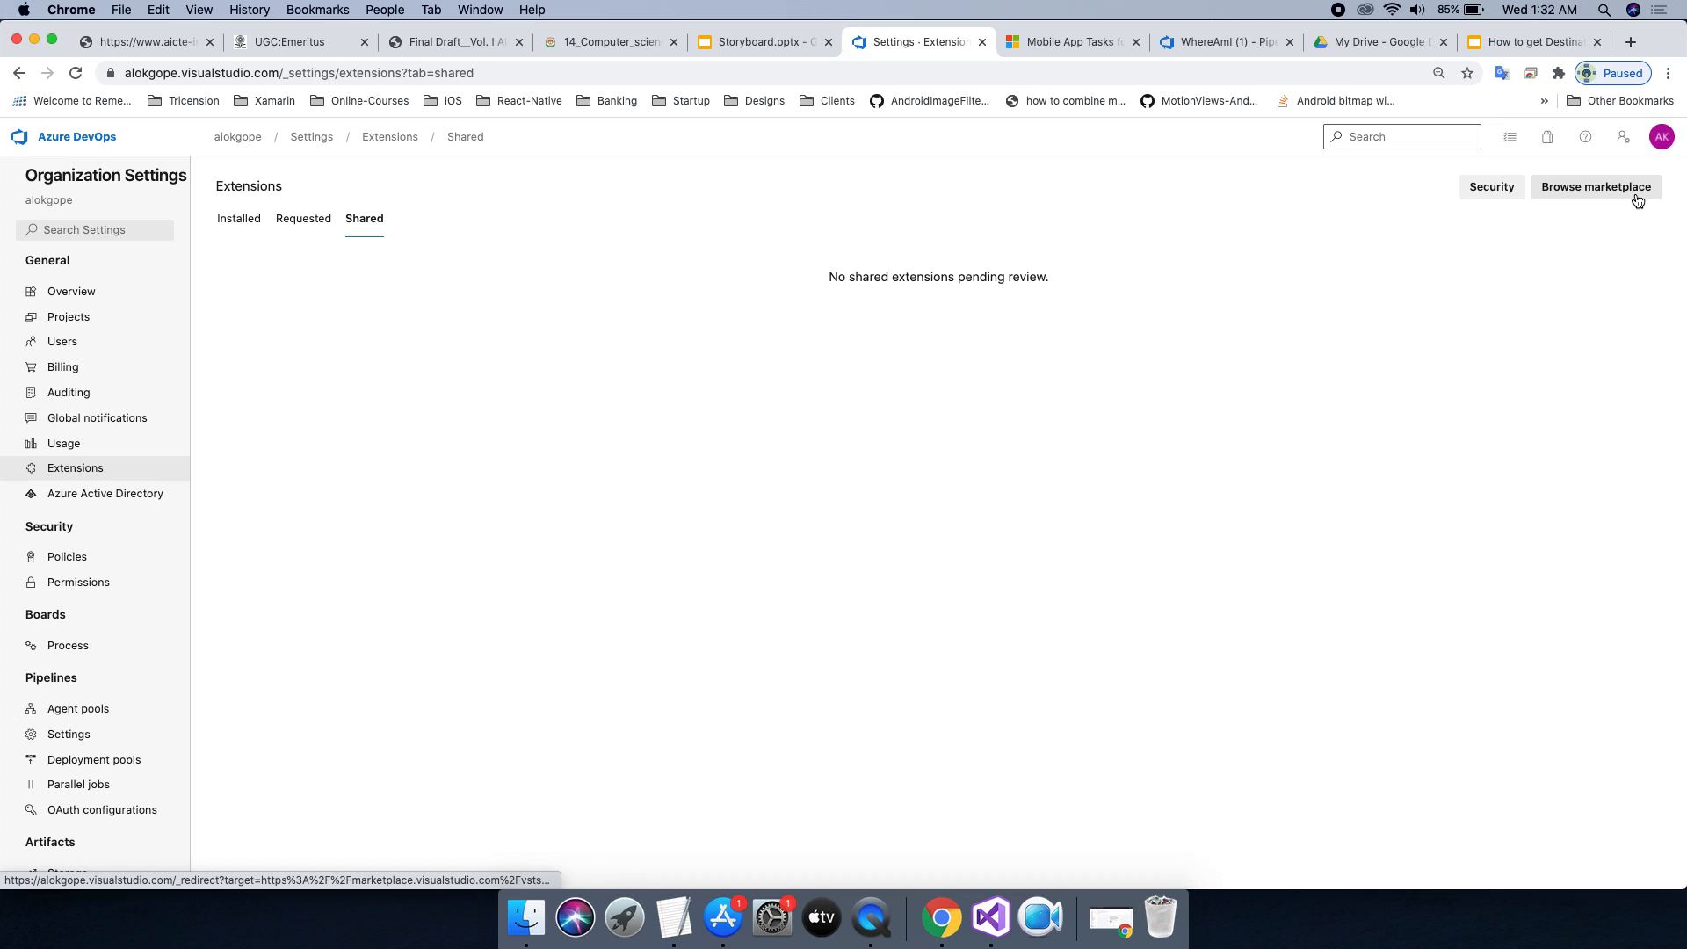
Browse the Marketplace and search Azure DevOps extensions for 'manifest', listing 11 results.
click(1595, 187)
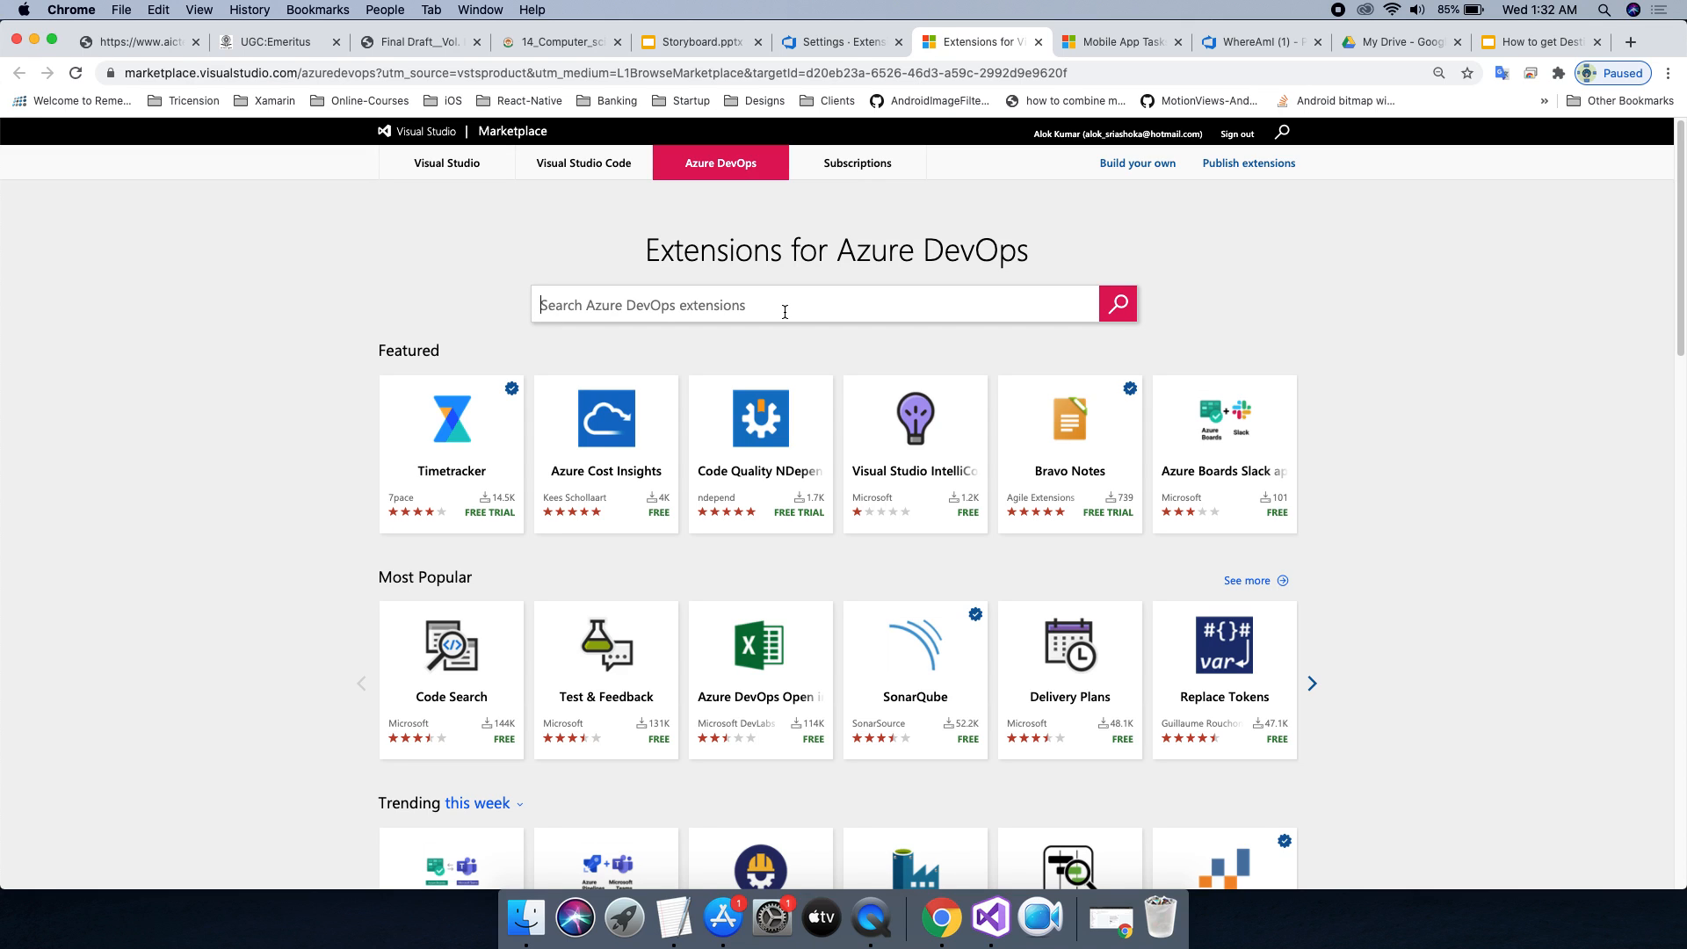
text(mani)
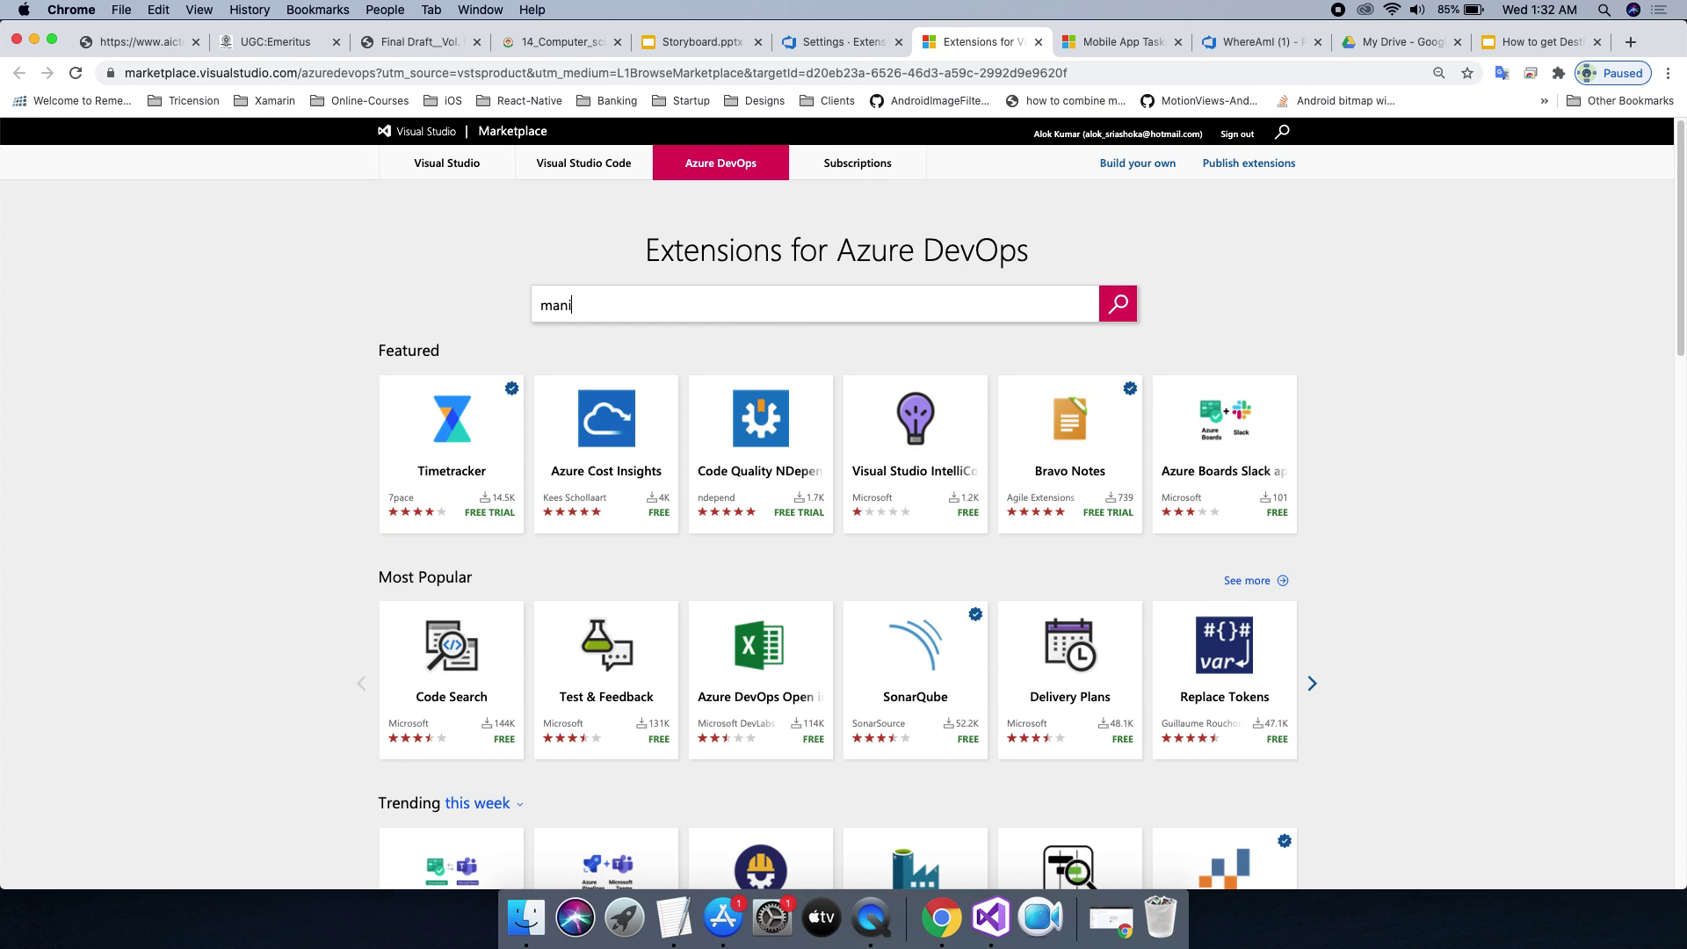
text(fest)
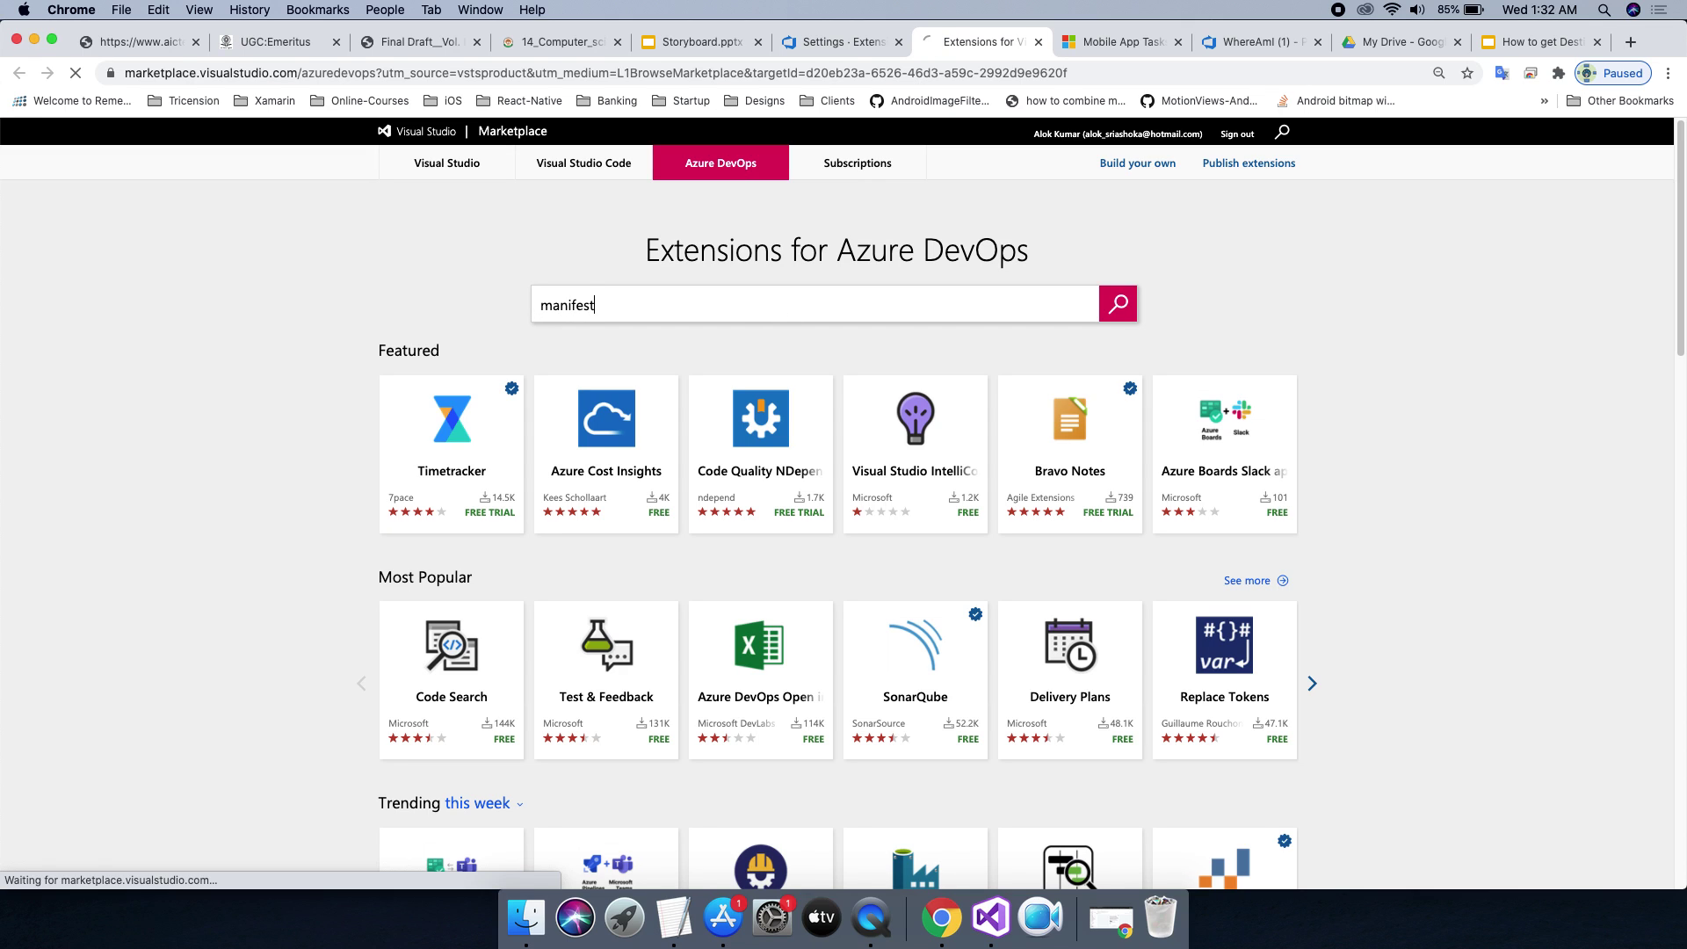
click(1118, 302)
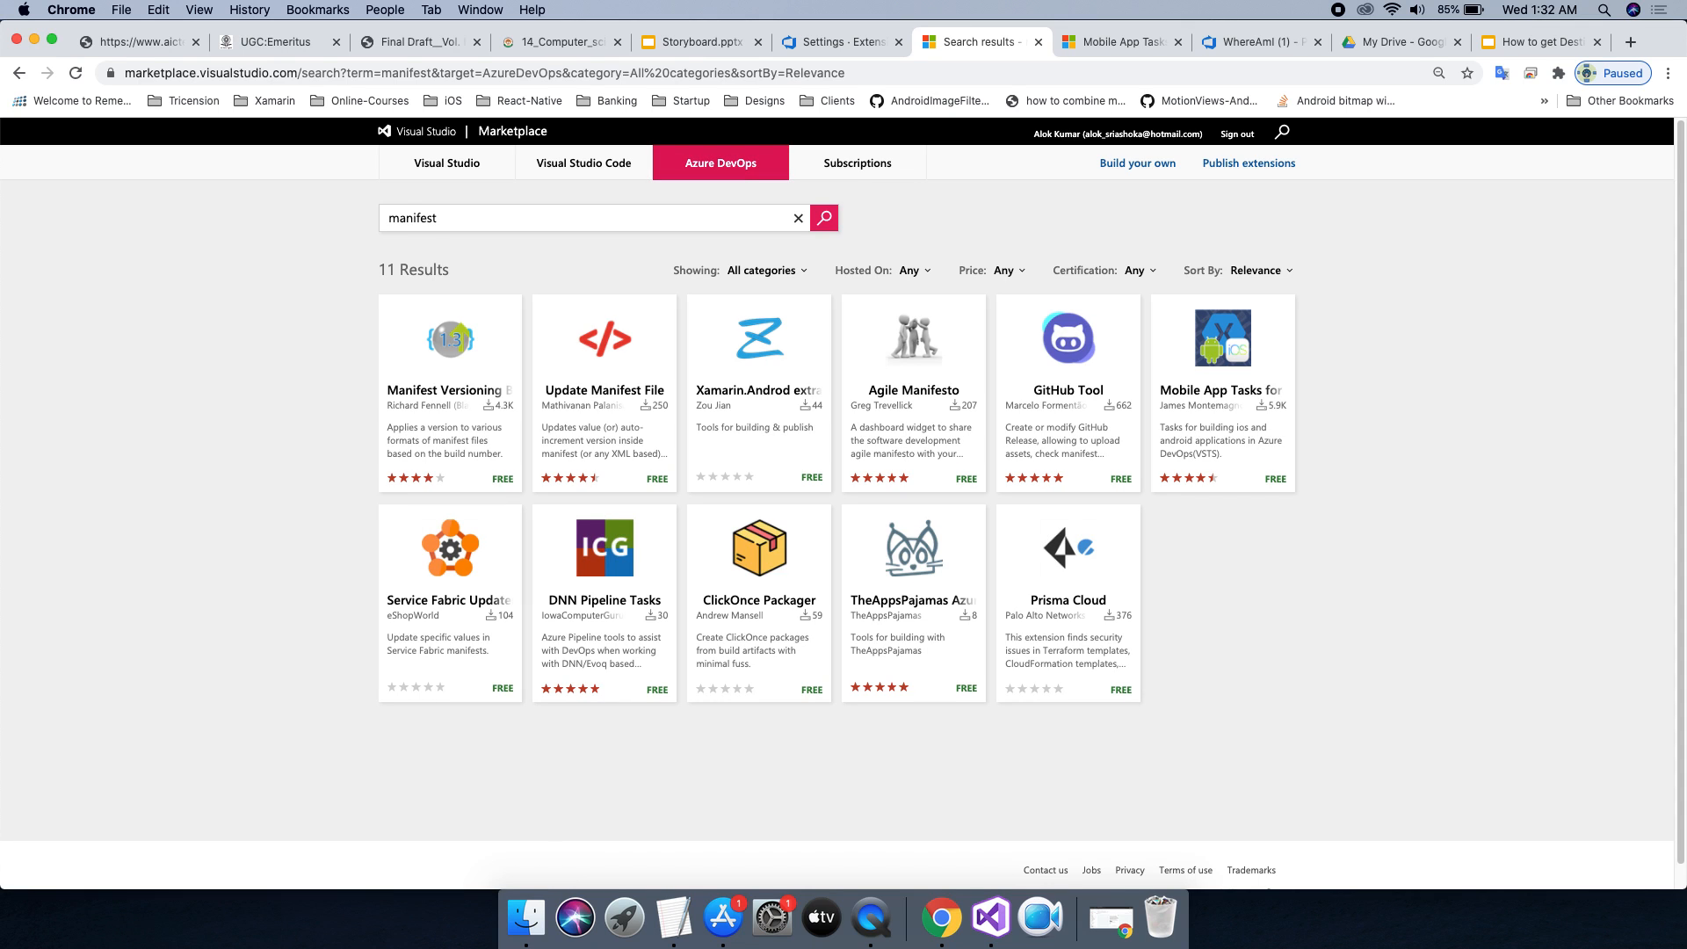
mouse_move(1223, 397)
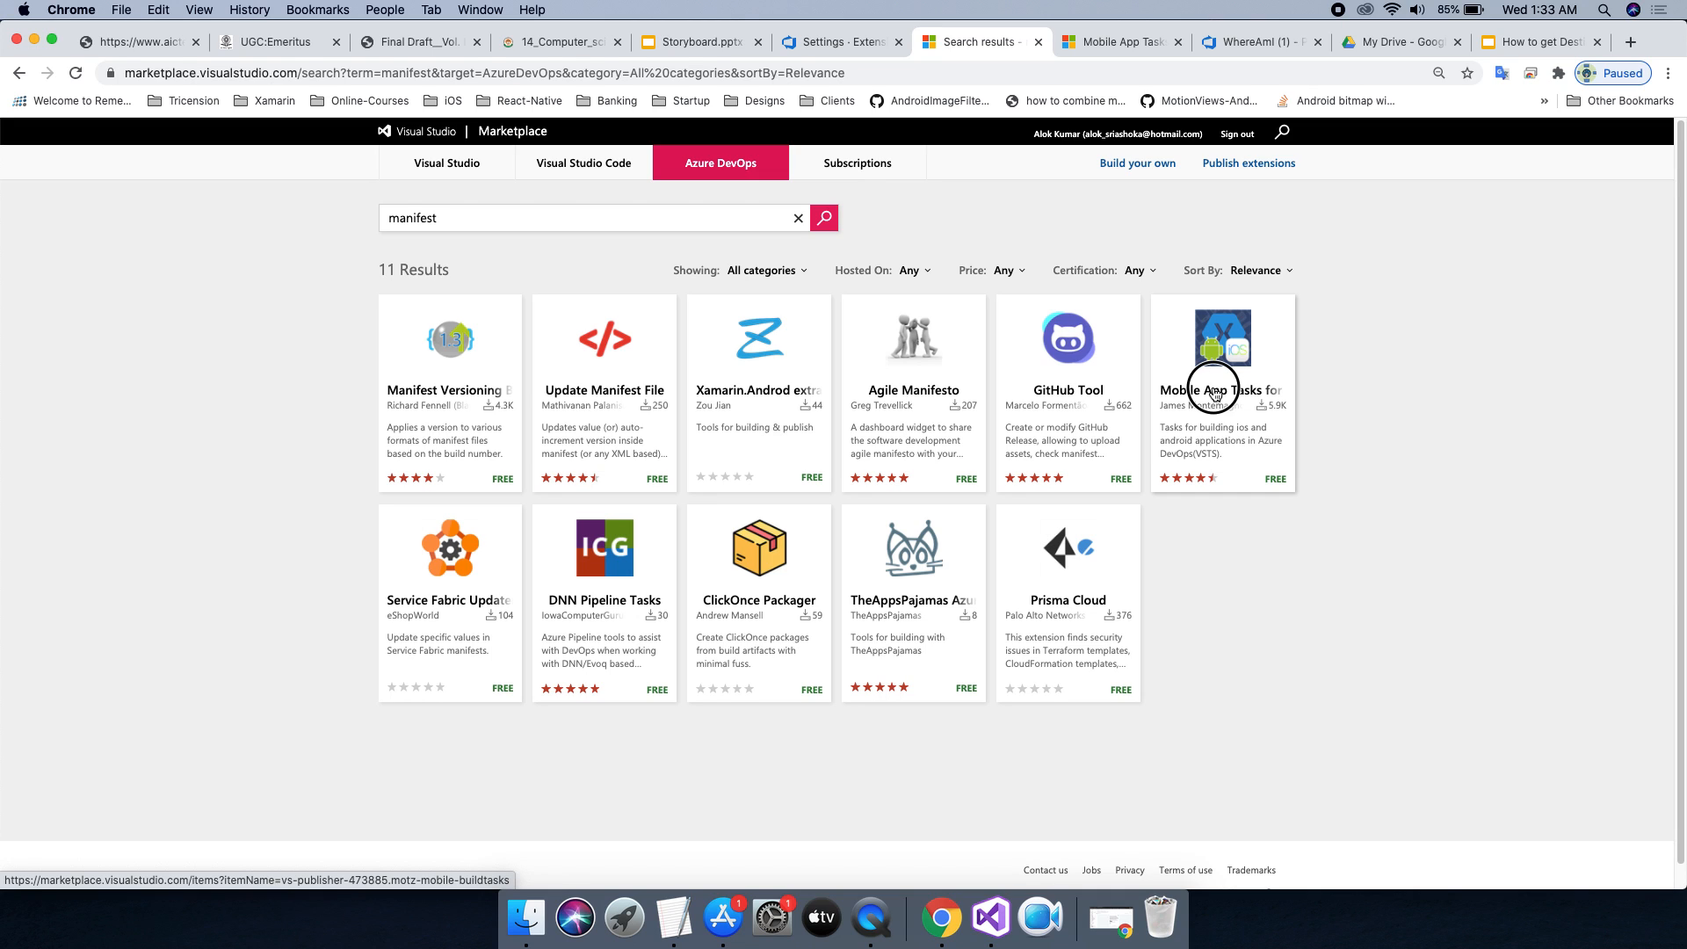
Start the free acquisition of Mobile App Tasks for iOS and Android from its listing.
click(1213, 389)
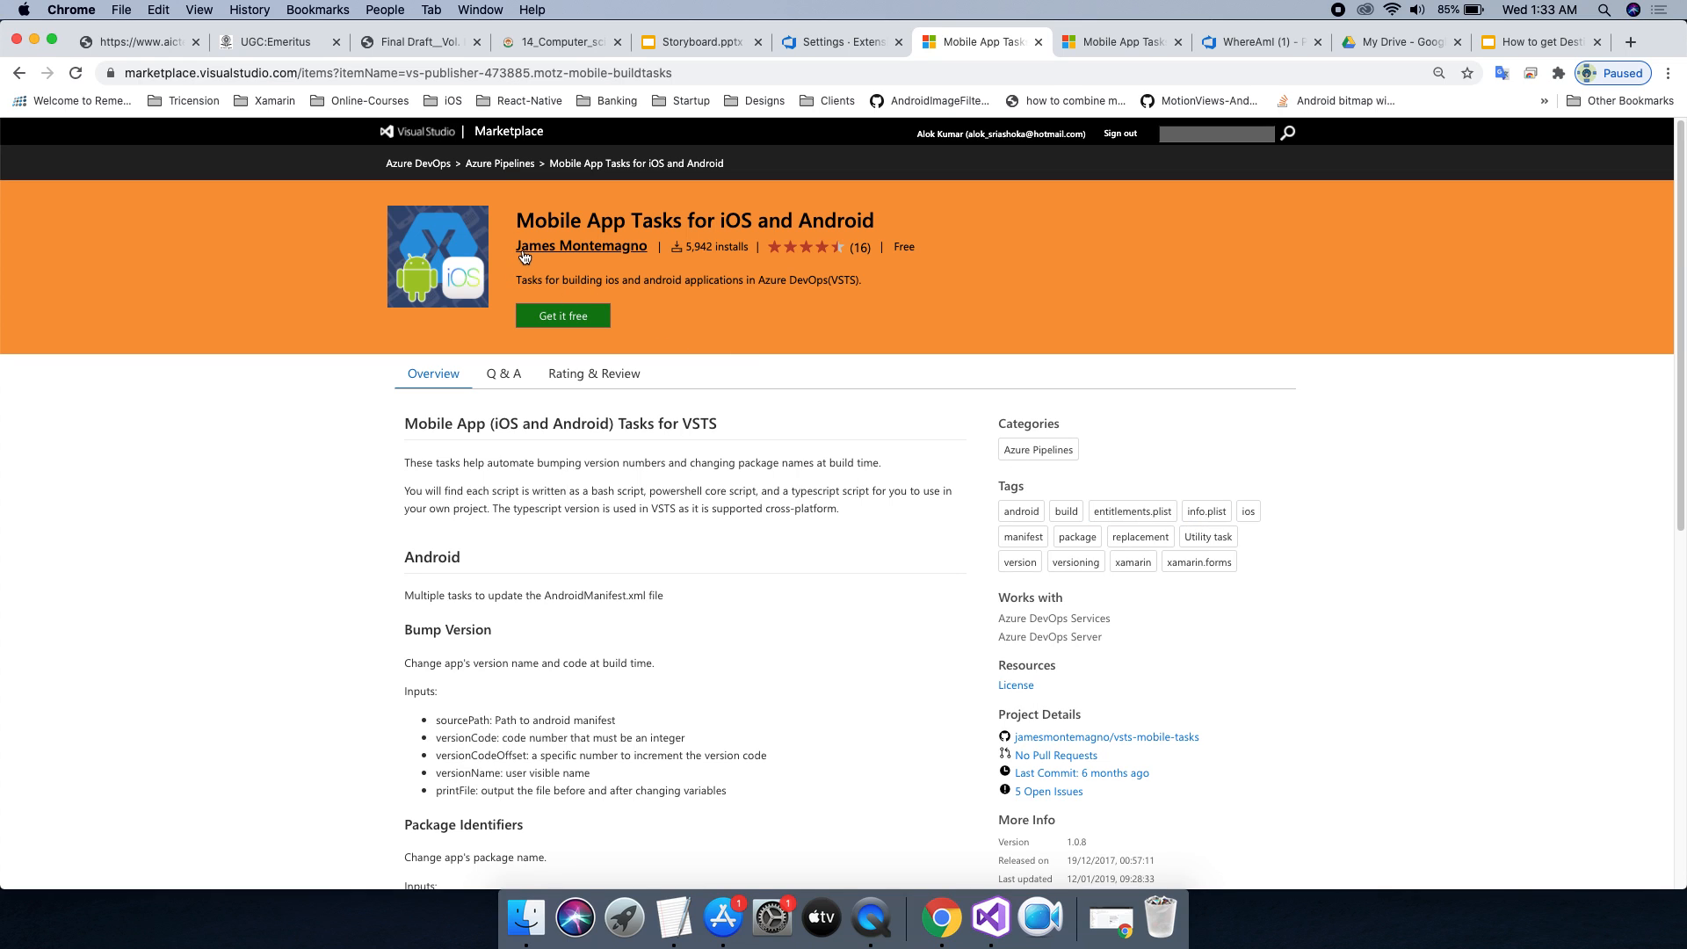
mouse_move(648, 279)
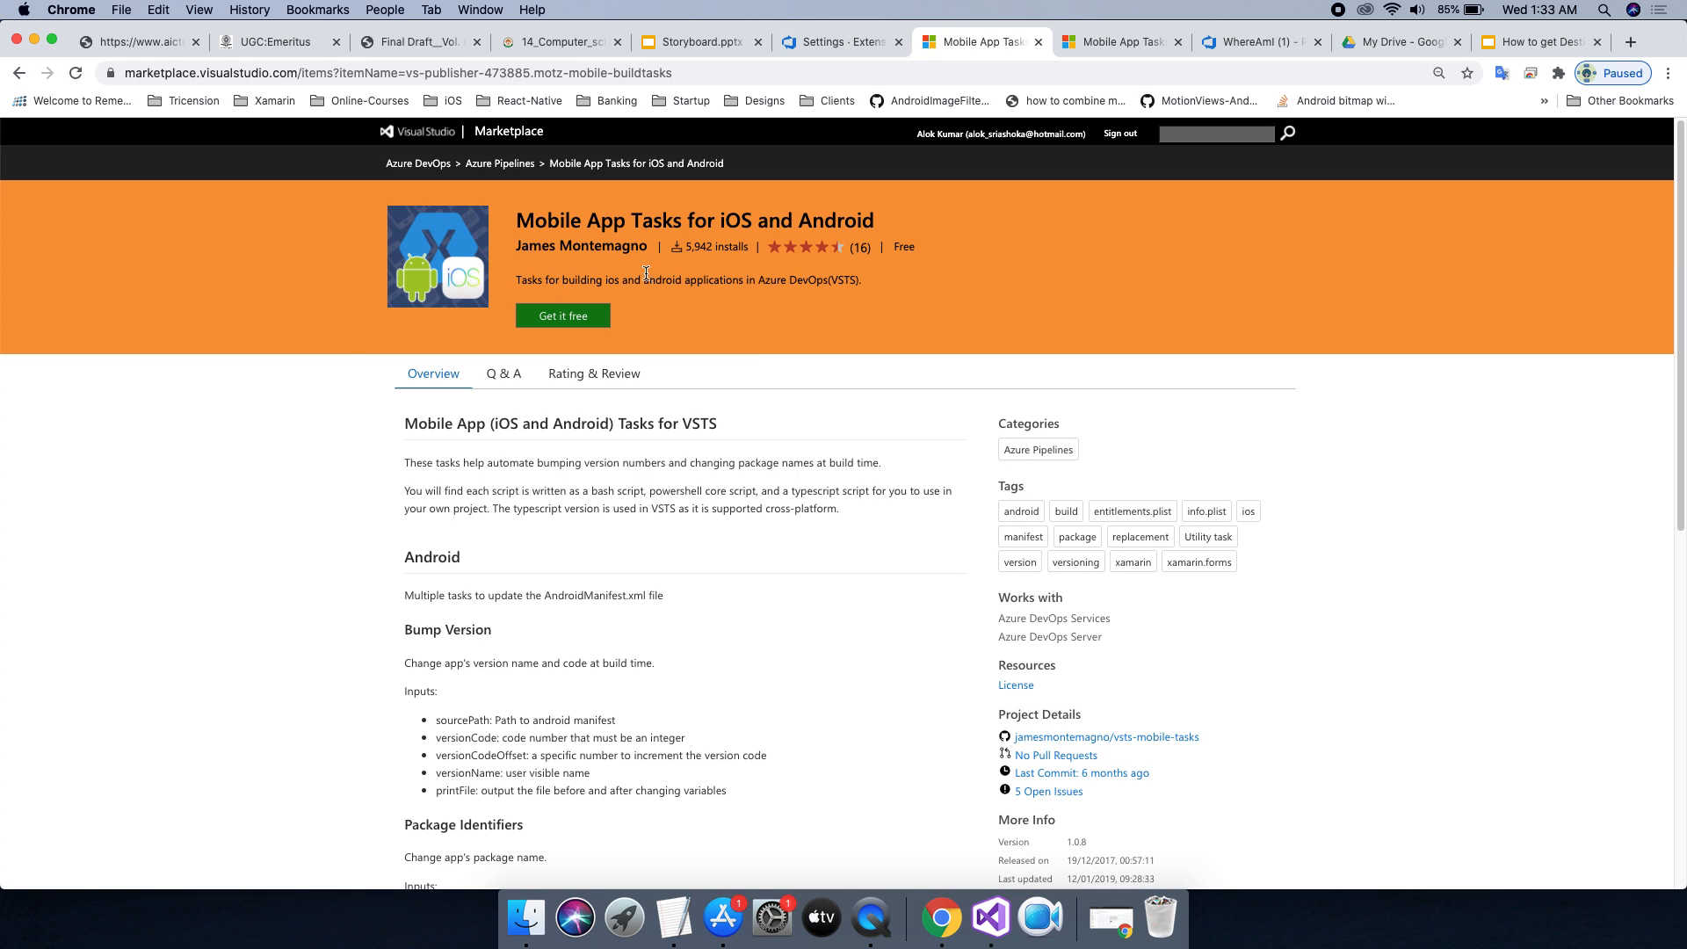
mouse_move(601, 267)
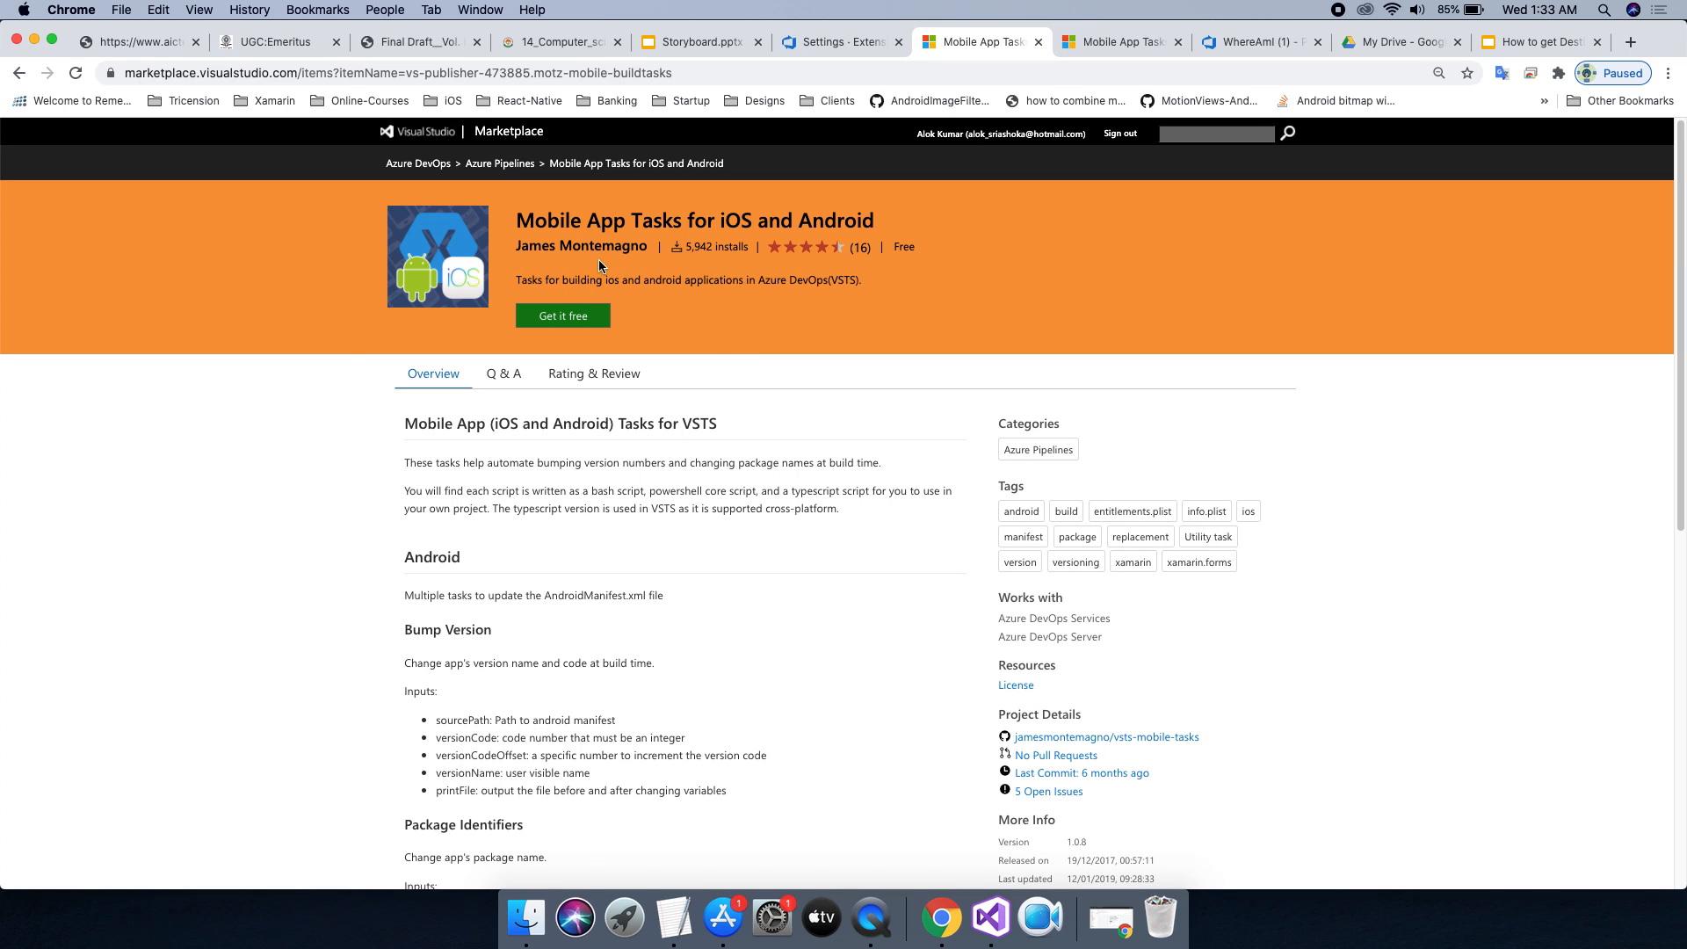
mouse_move(948, 320)
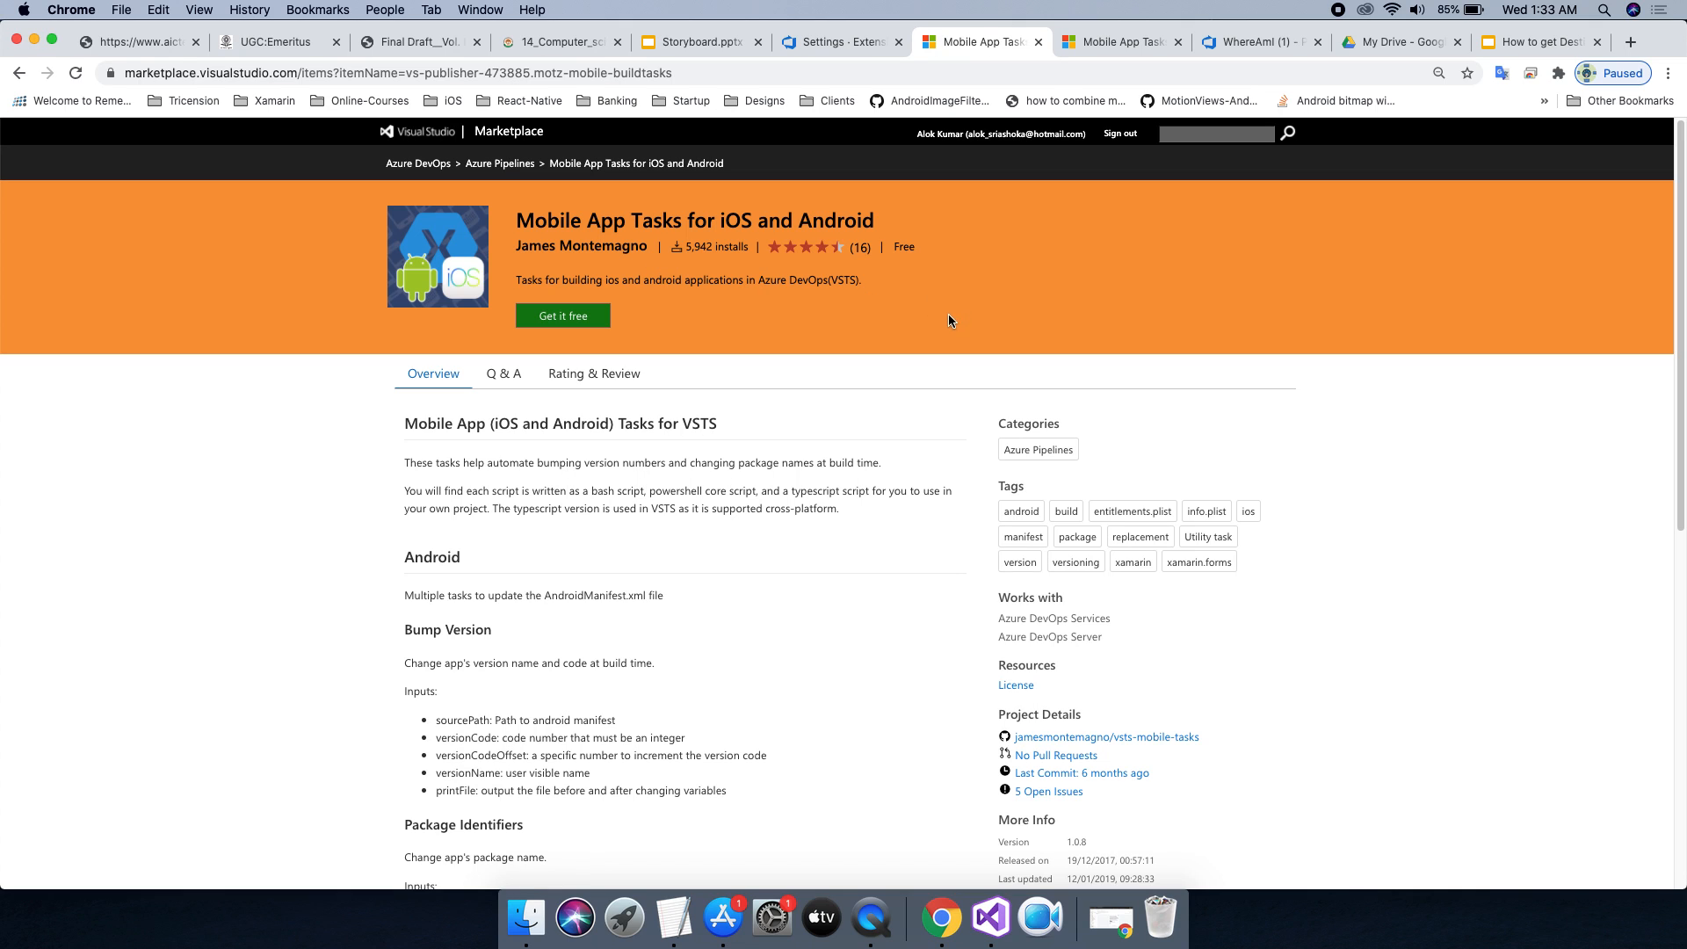
mouse_move(537, 326)
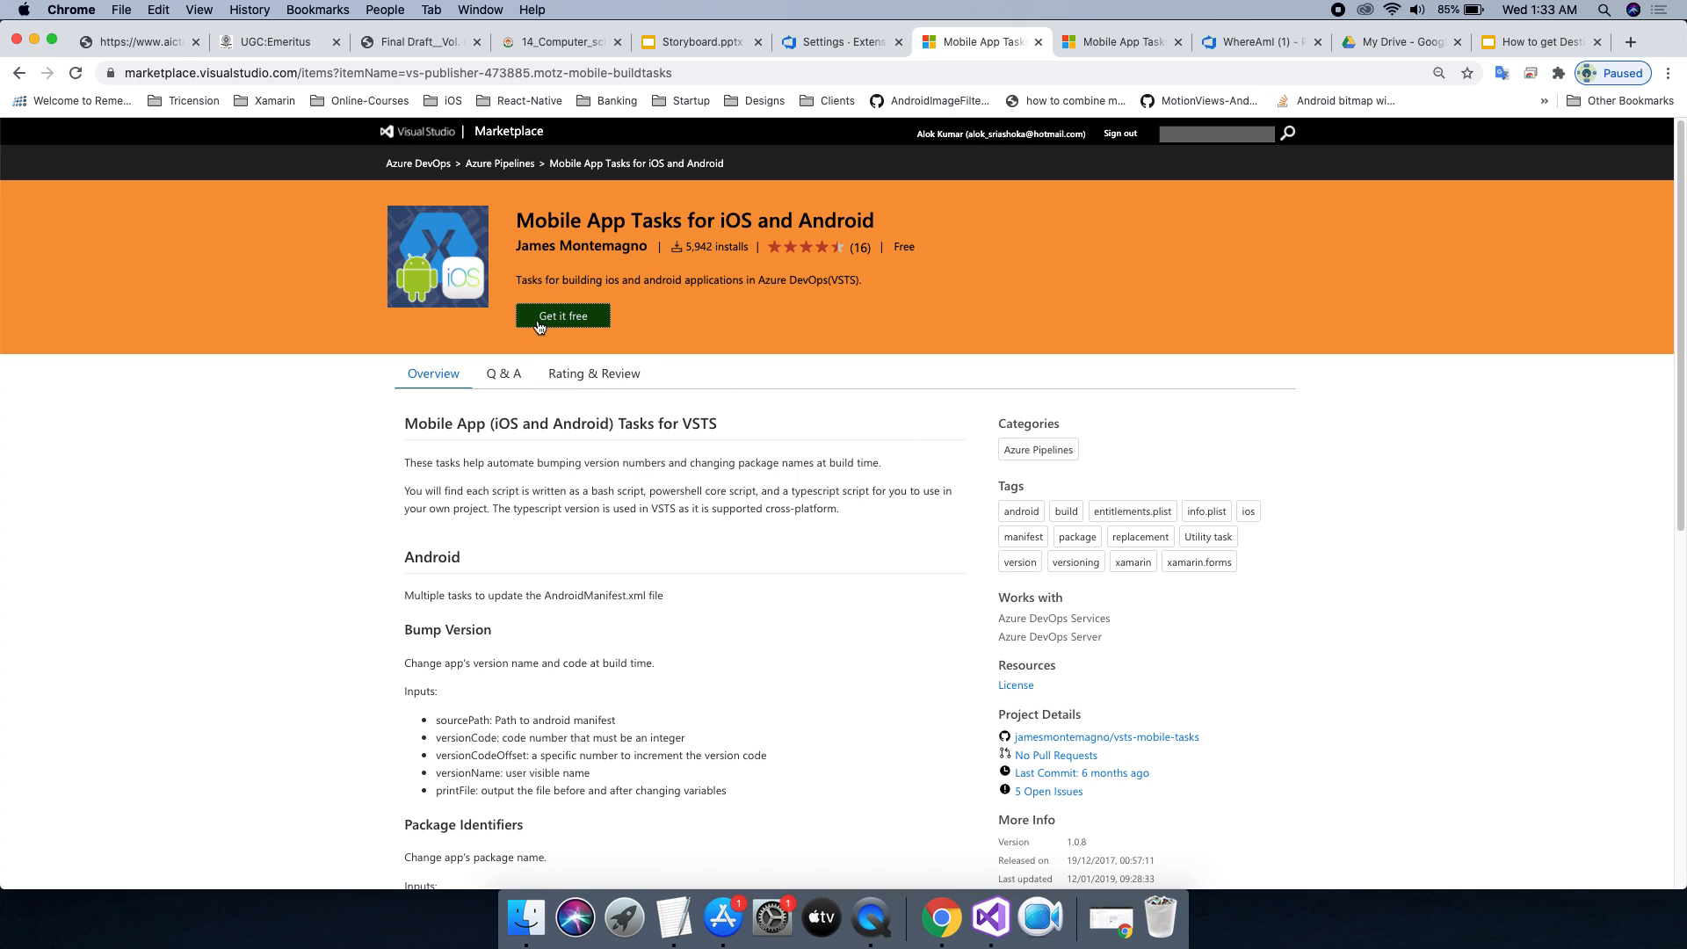
mouse_move(1012, 348)
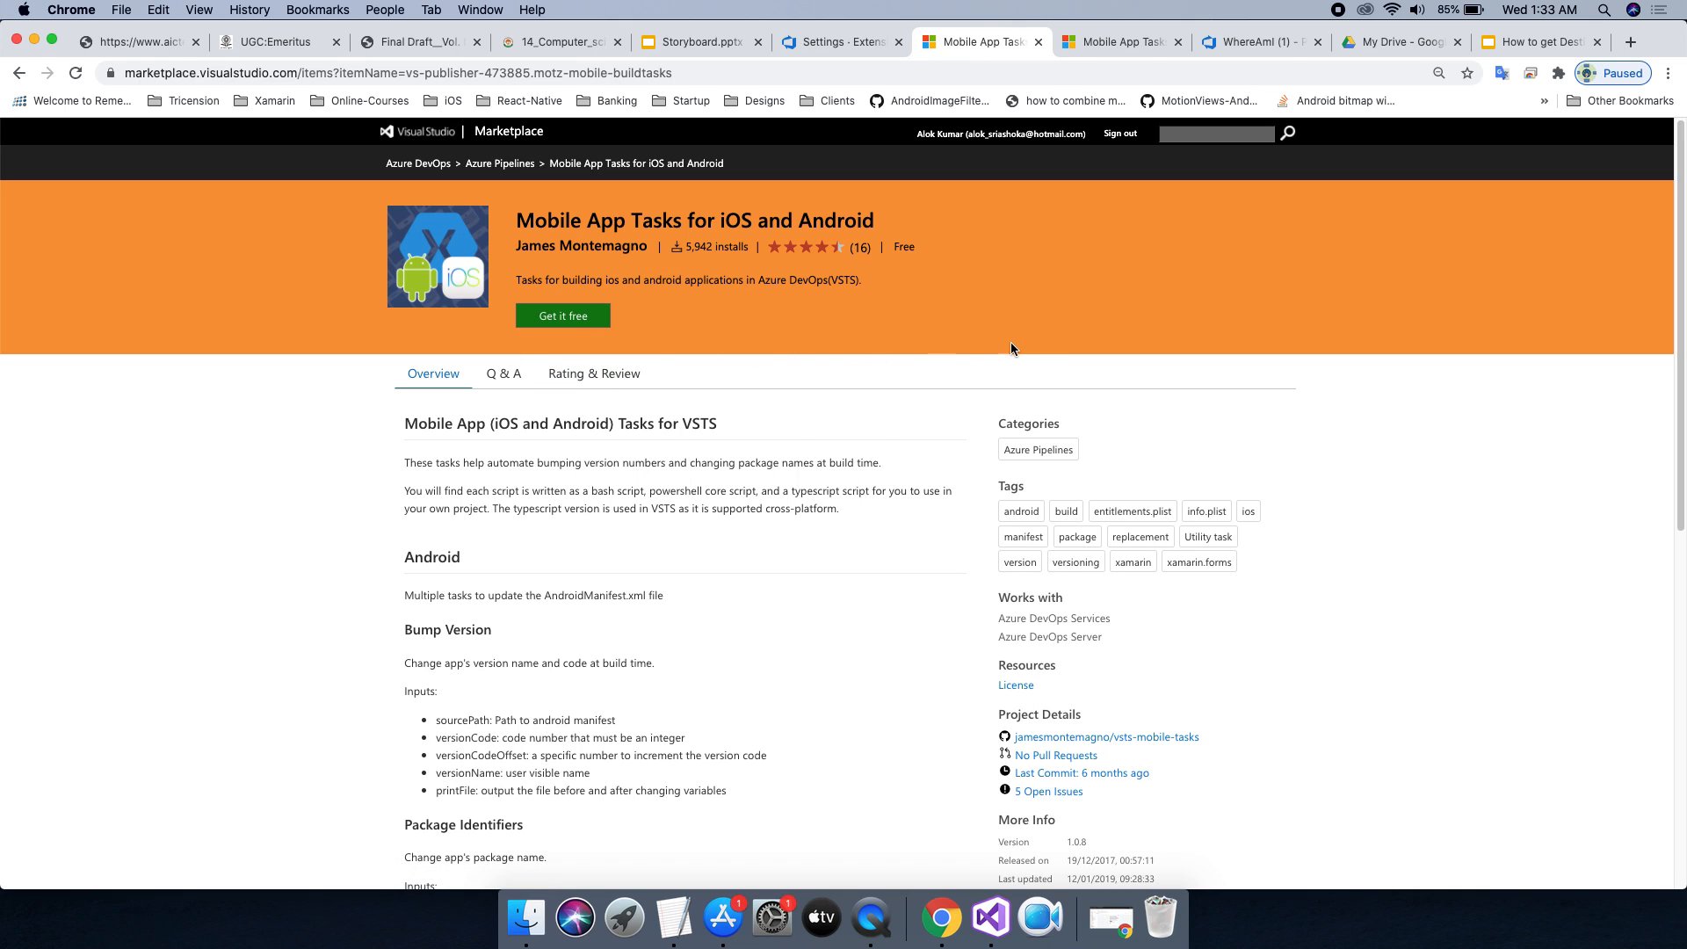
mouse_move(1033, 246)
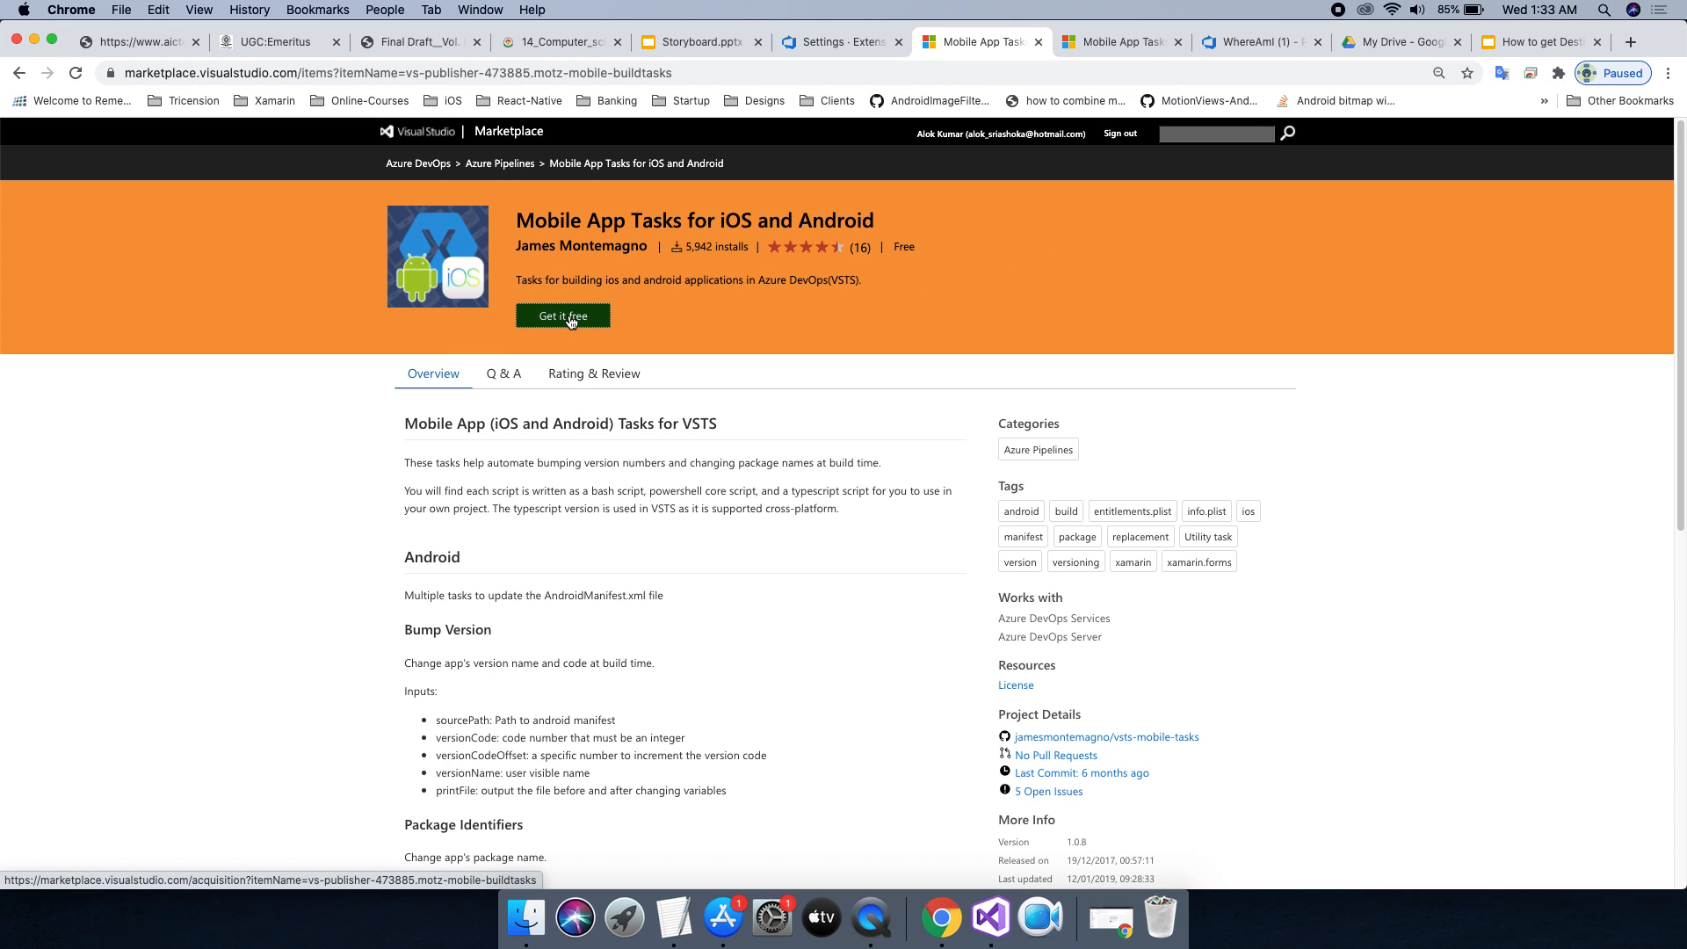
click(562, 317)
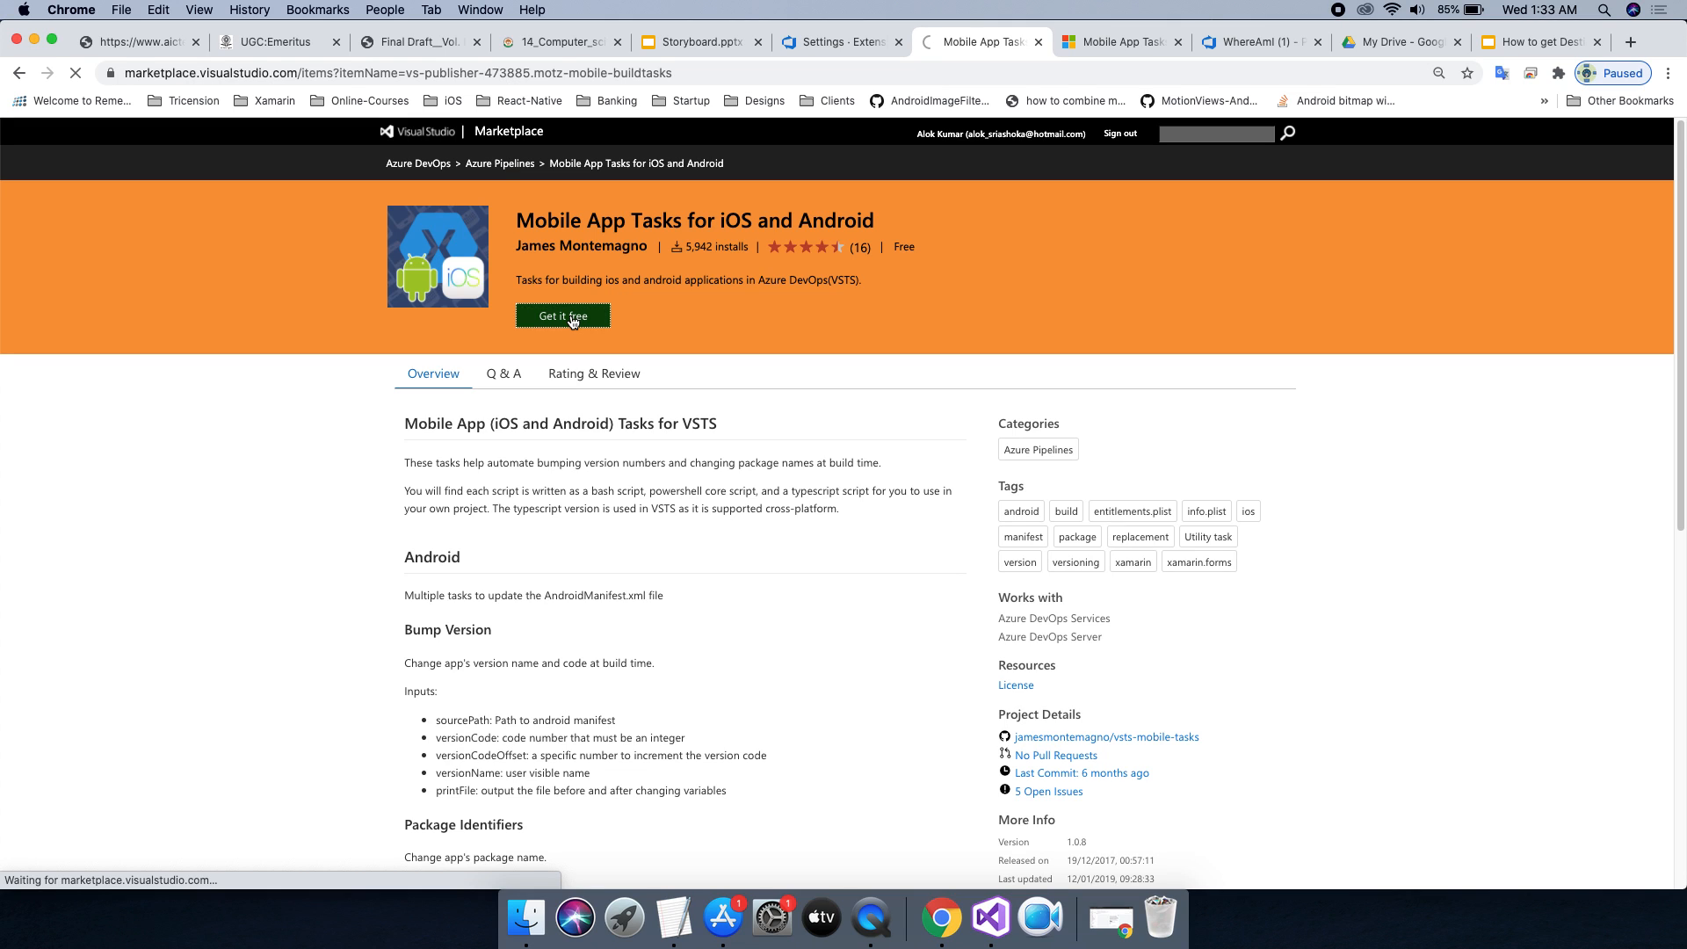
Install the extension into the alokgope organization, confirming 'You are all set'.
click(562, 316)
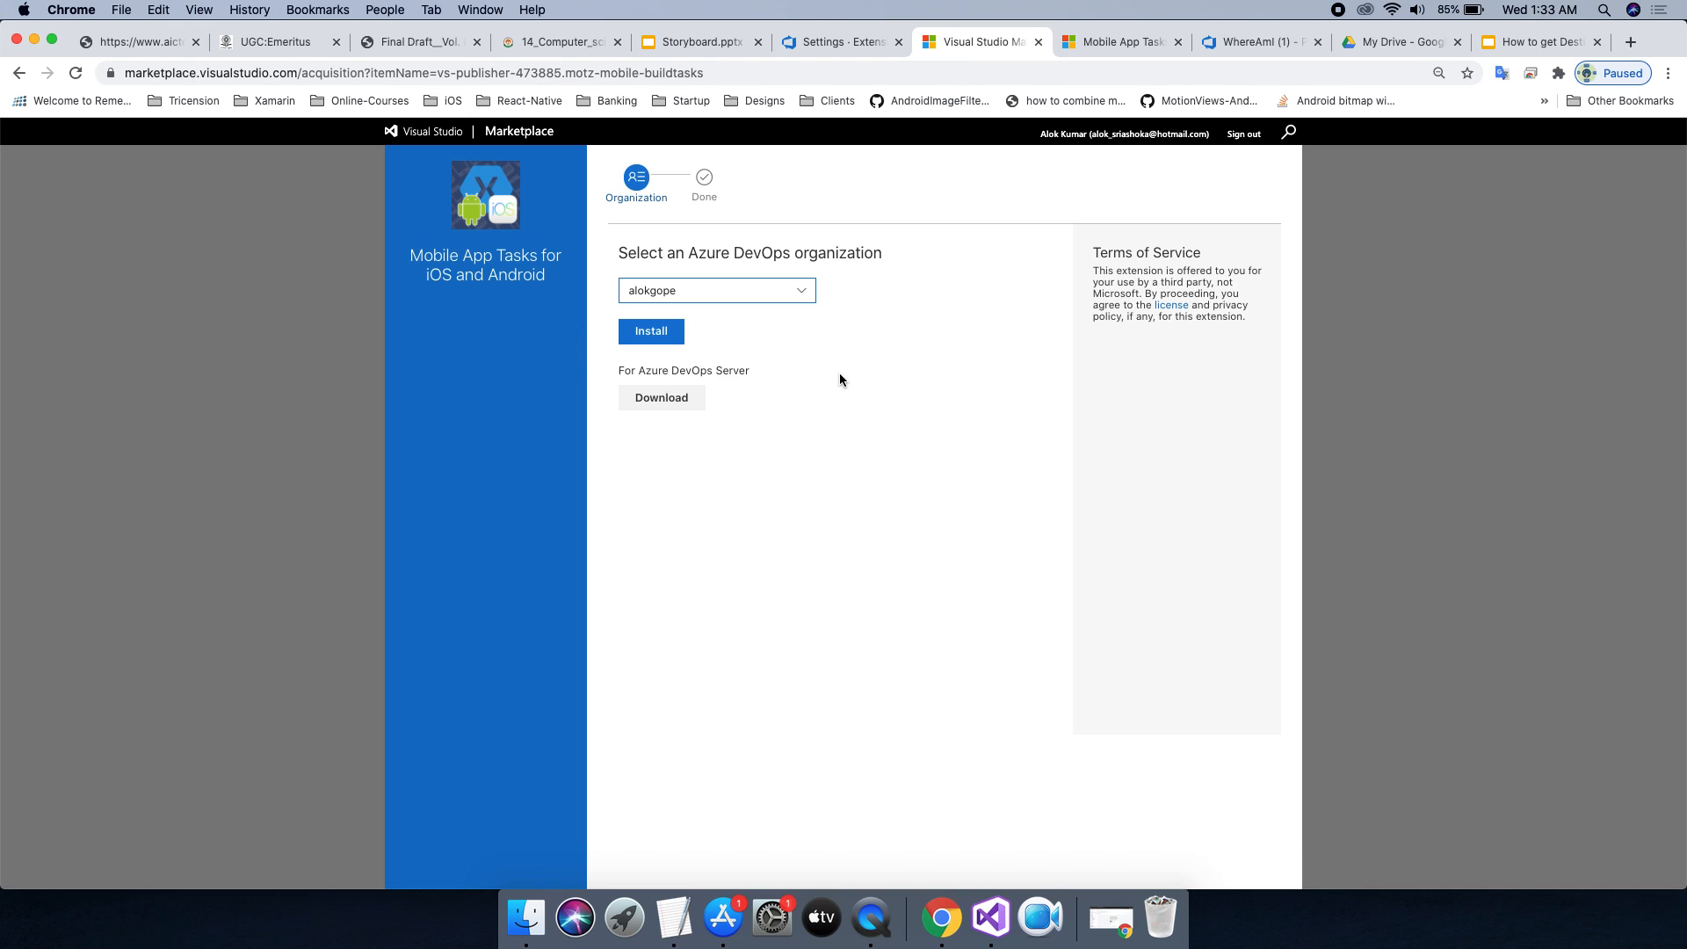
click(717, 290)
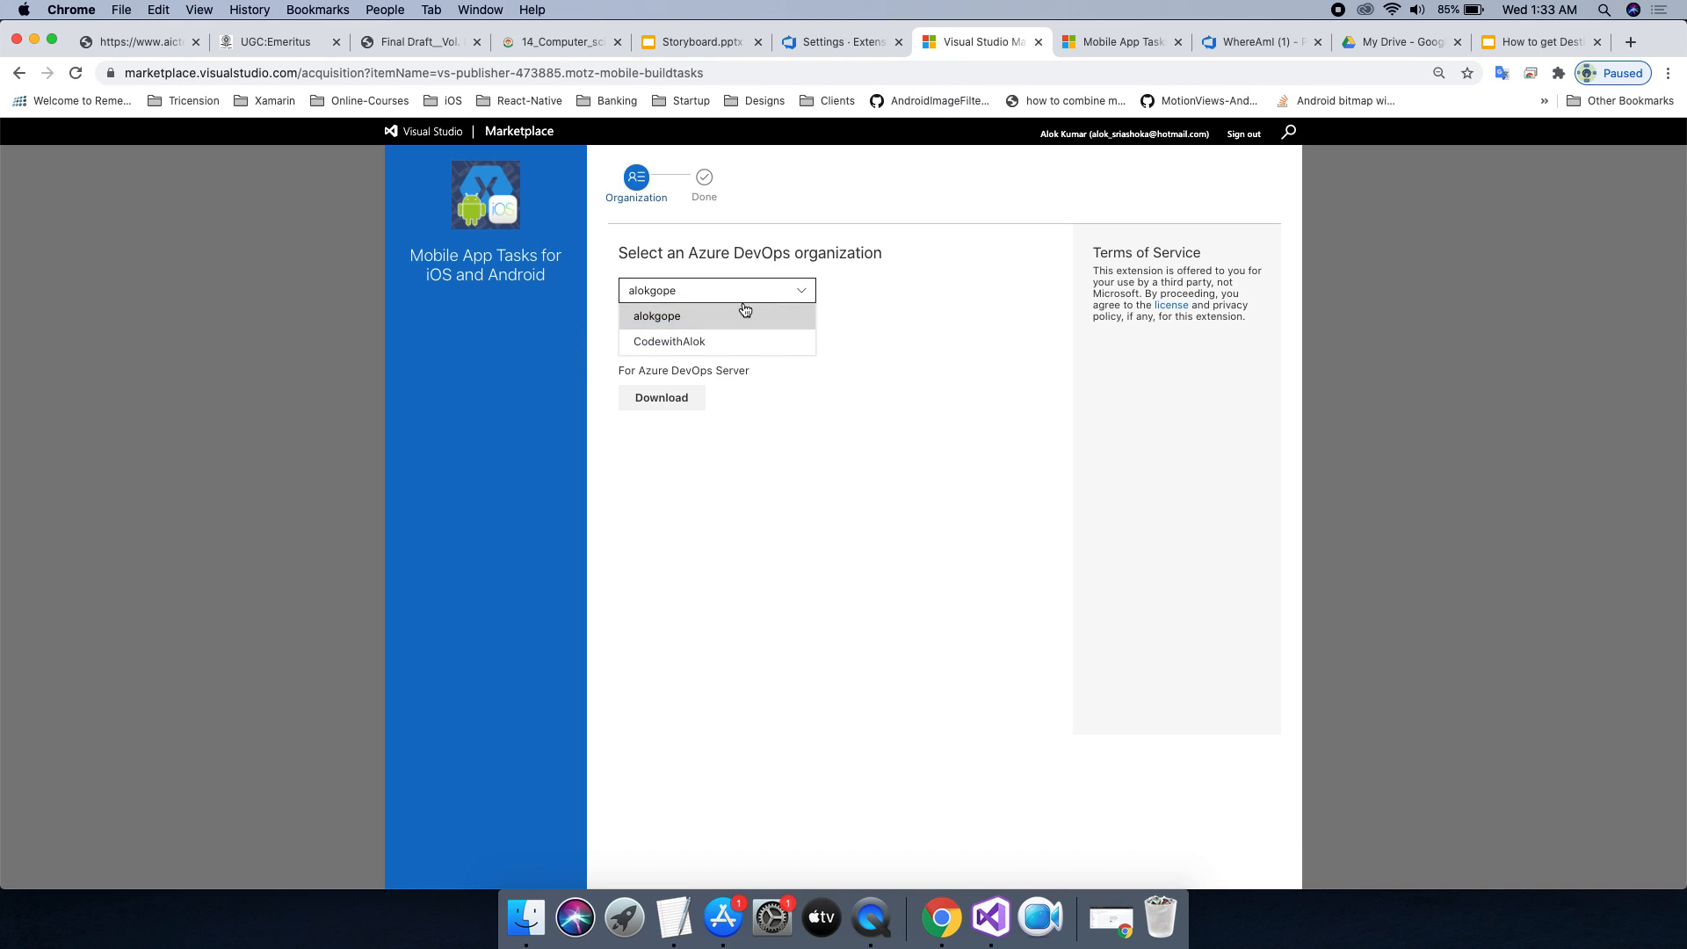
click(655, 317)
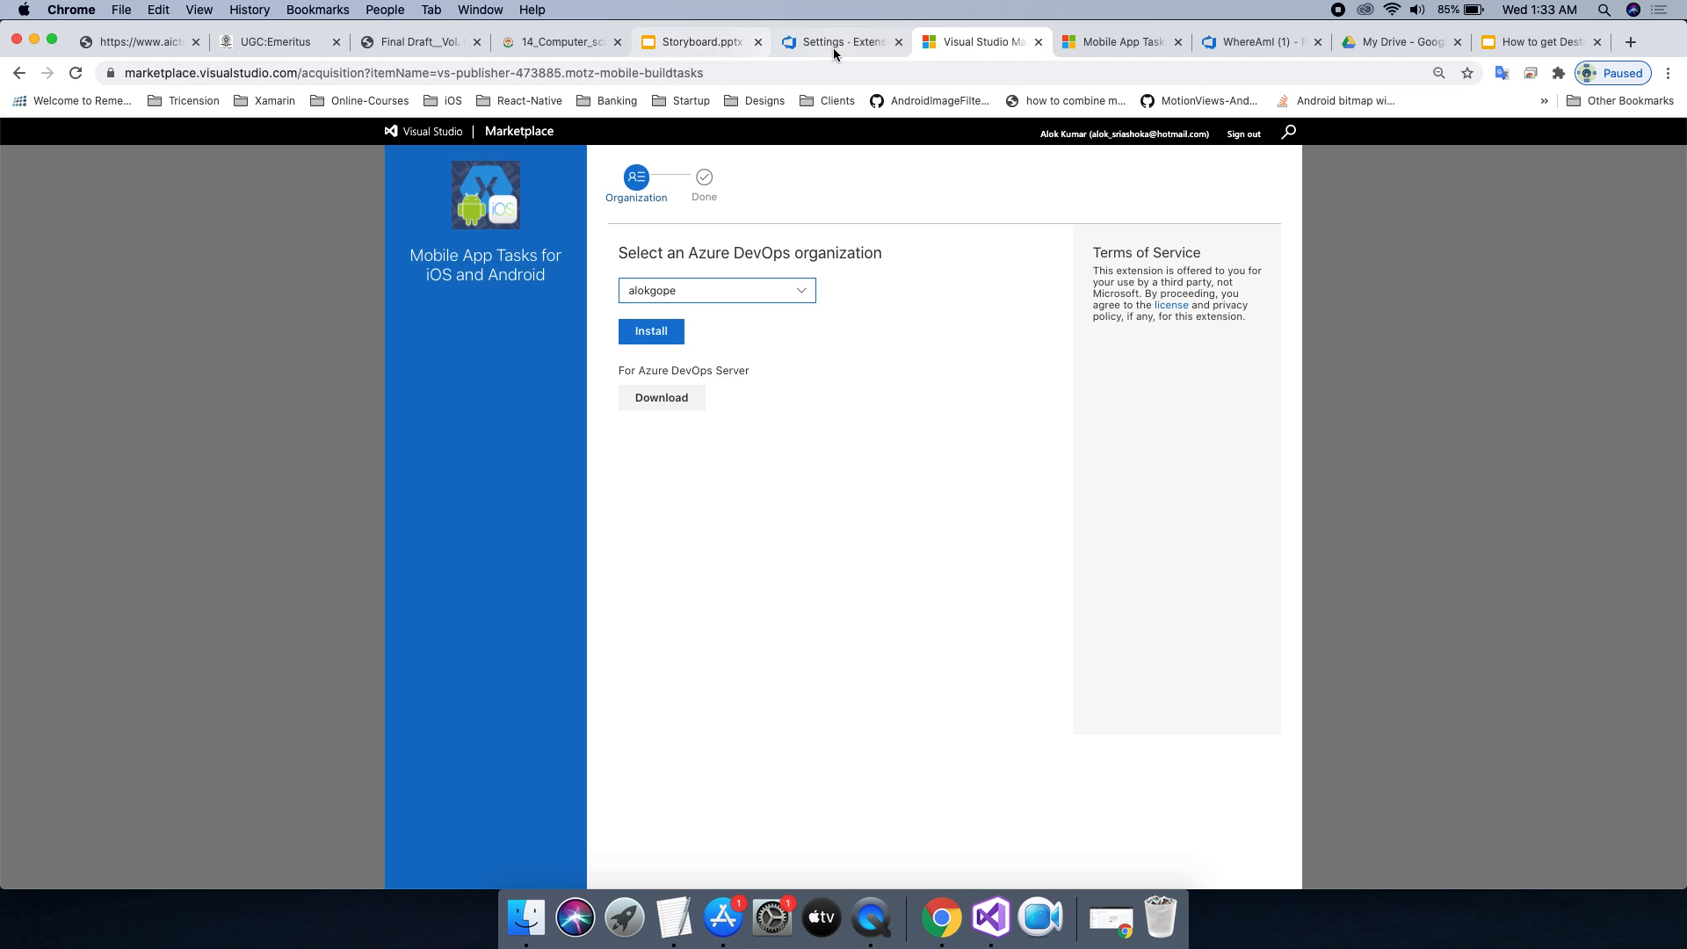
click(836, 42)
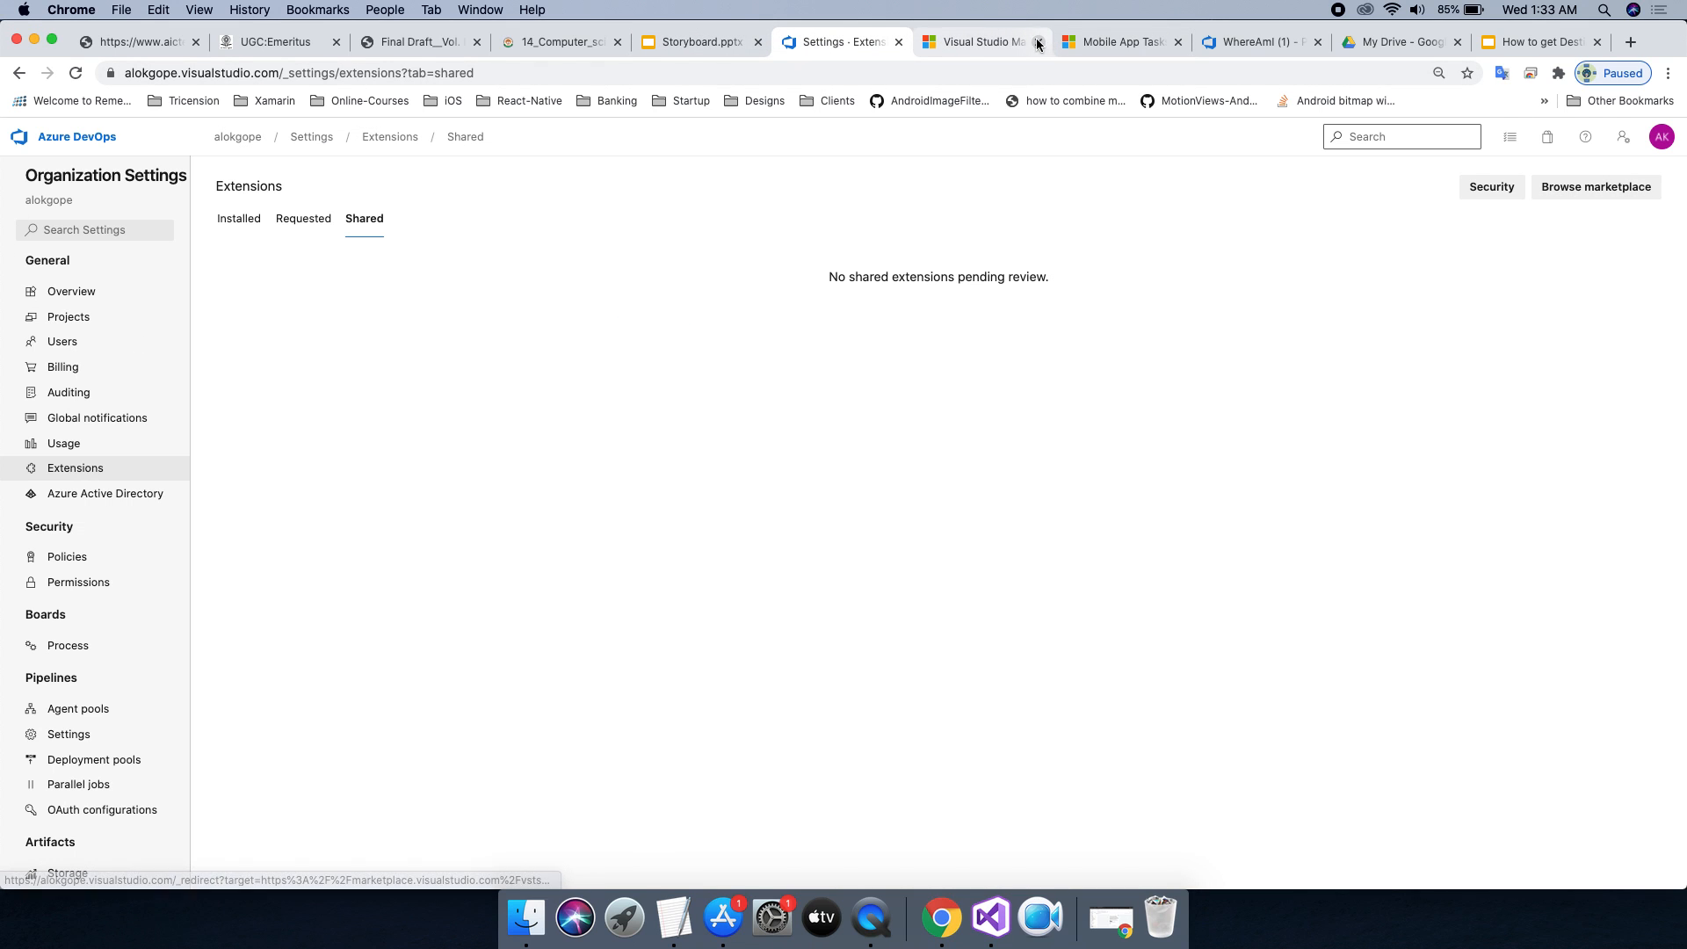
click(982, 42)
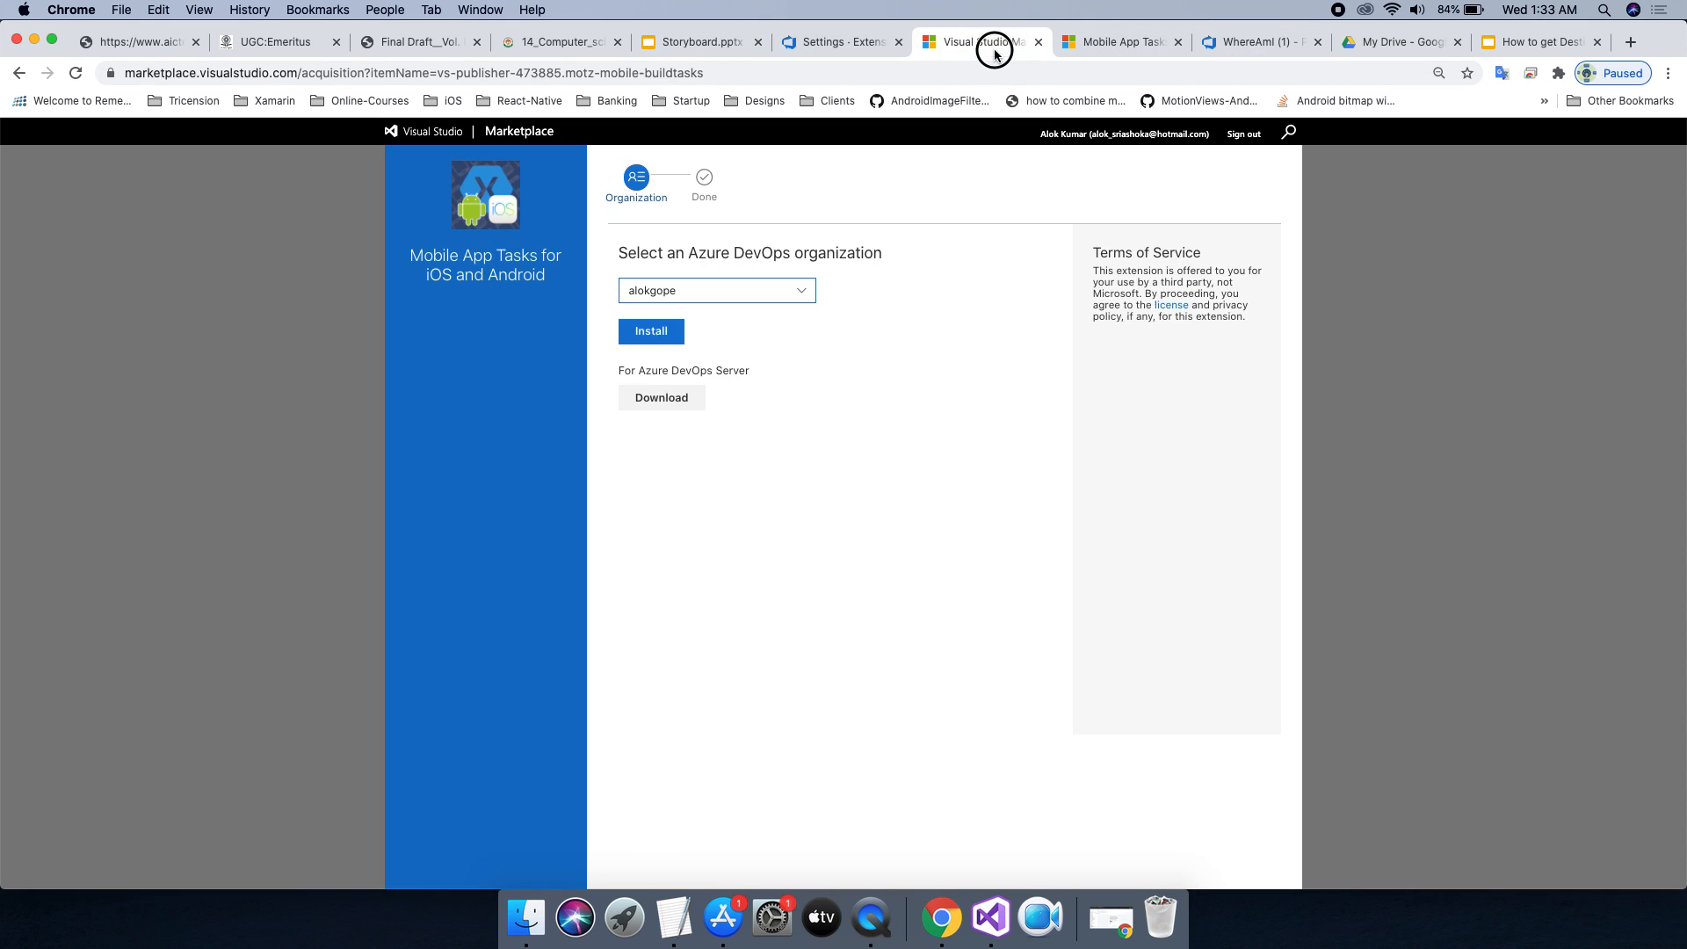
click(650, 331)
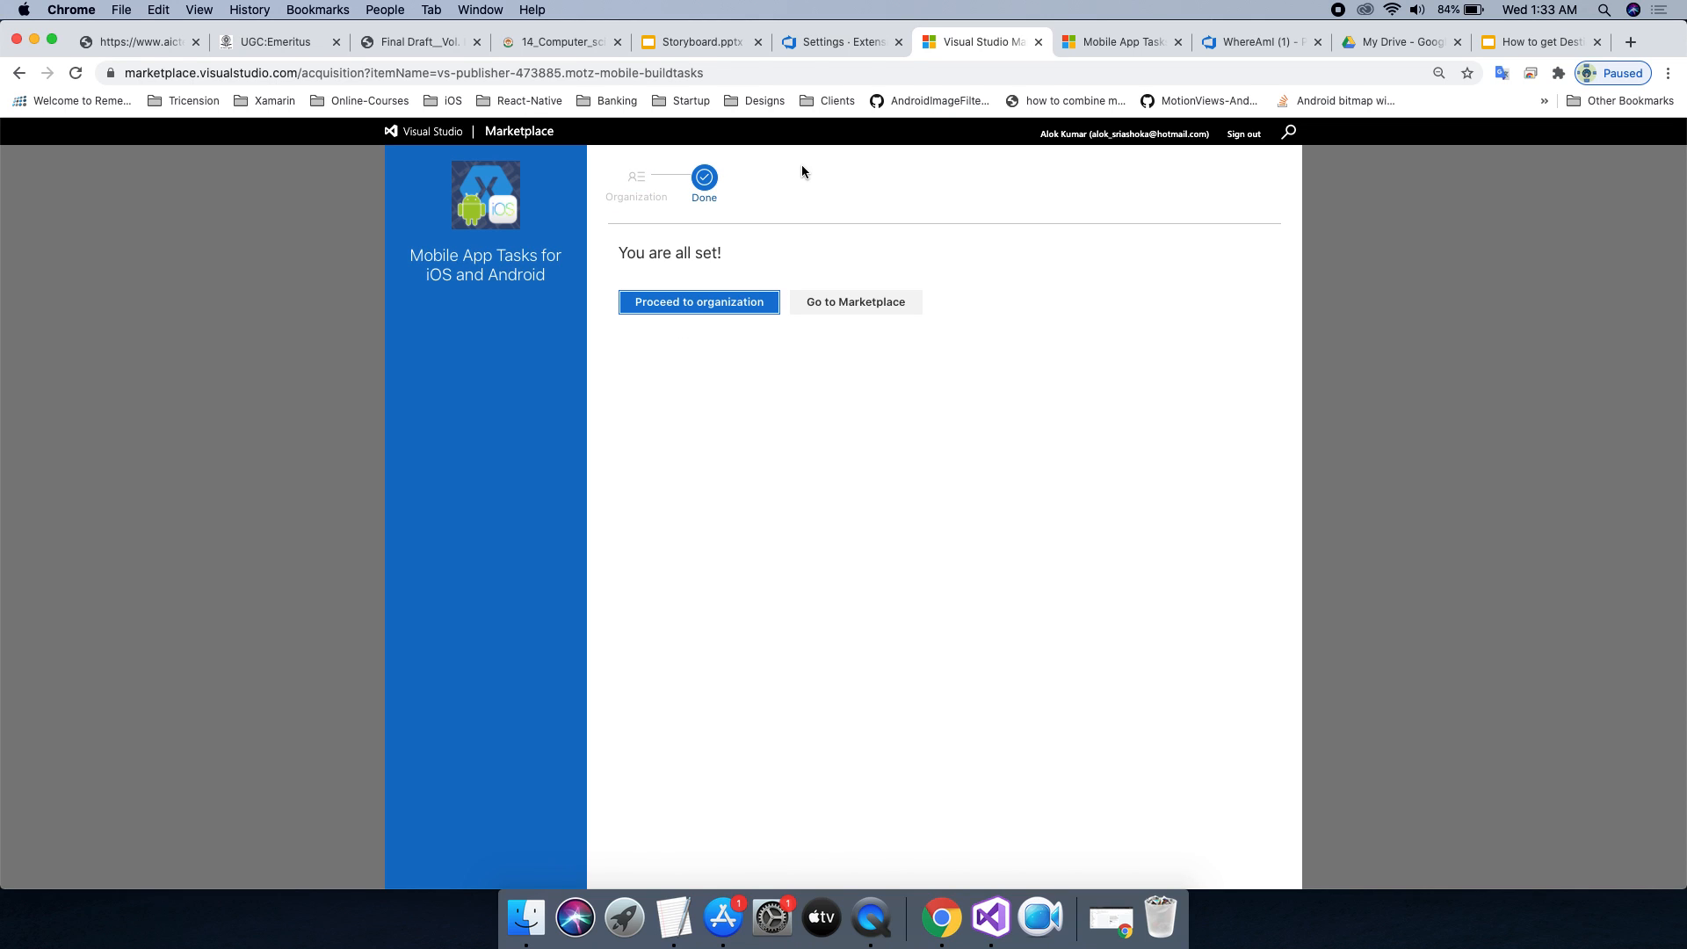
mouse_move(849, 65)
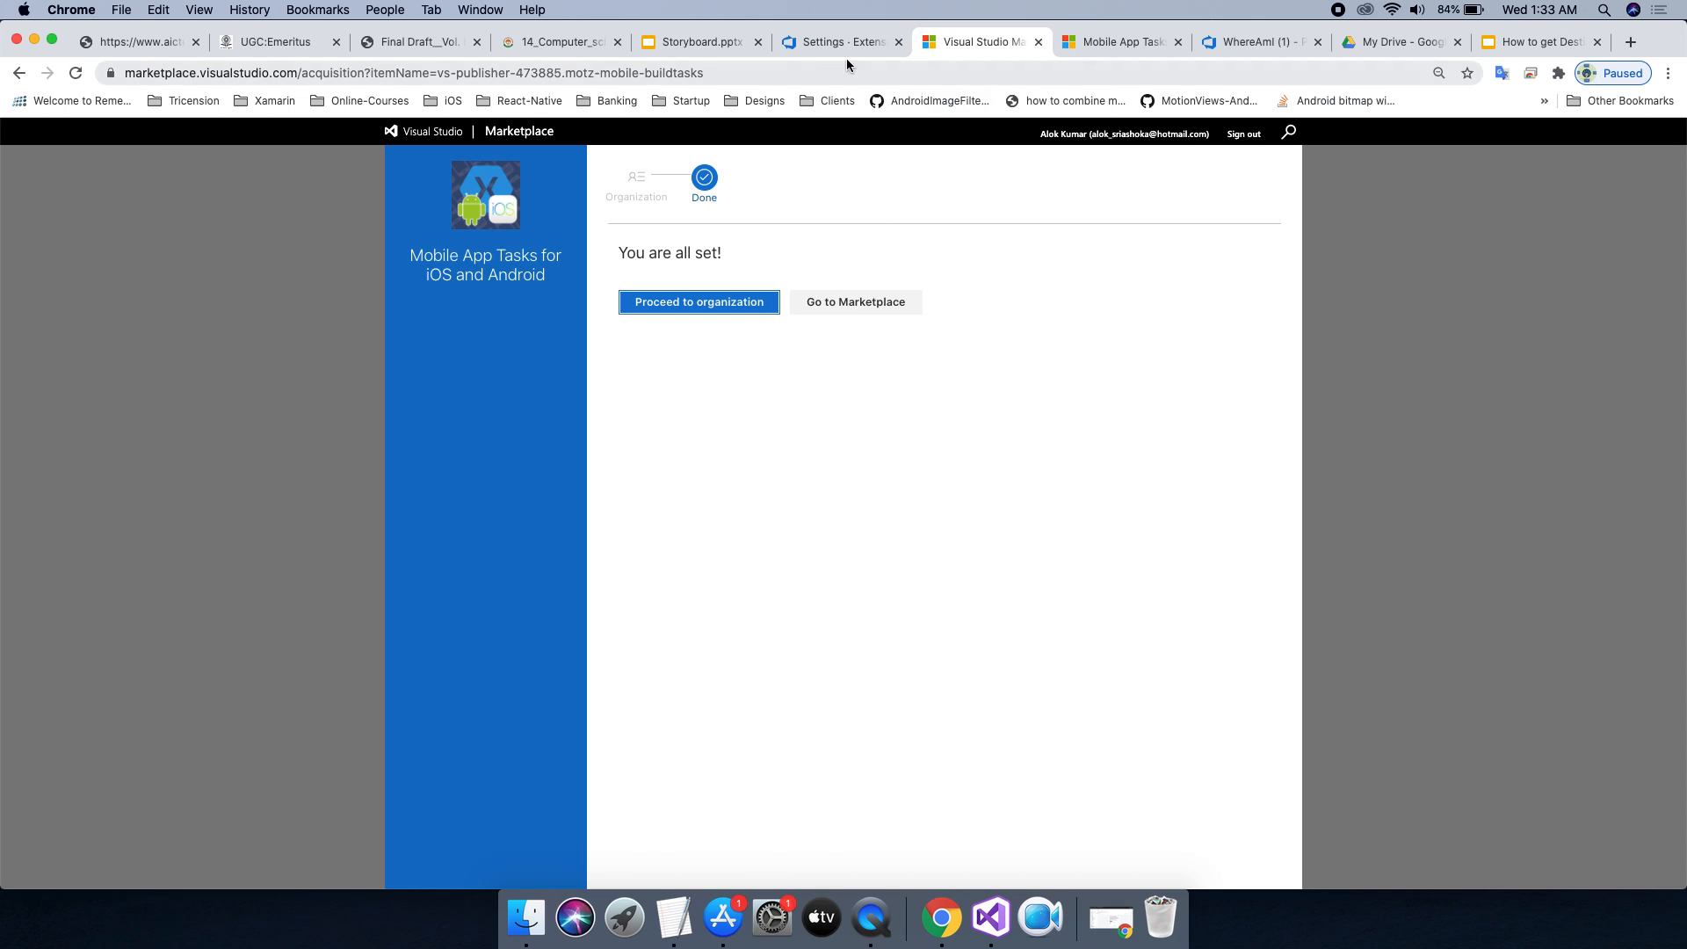
Verify Mobile App Tasks appears under Installed extensions, then return to the WhereAmI pipeline editor.
click(836, 42)
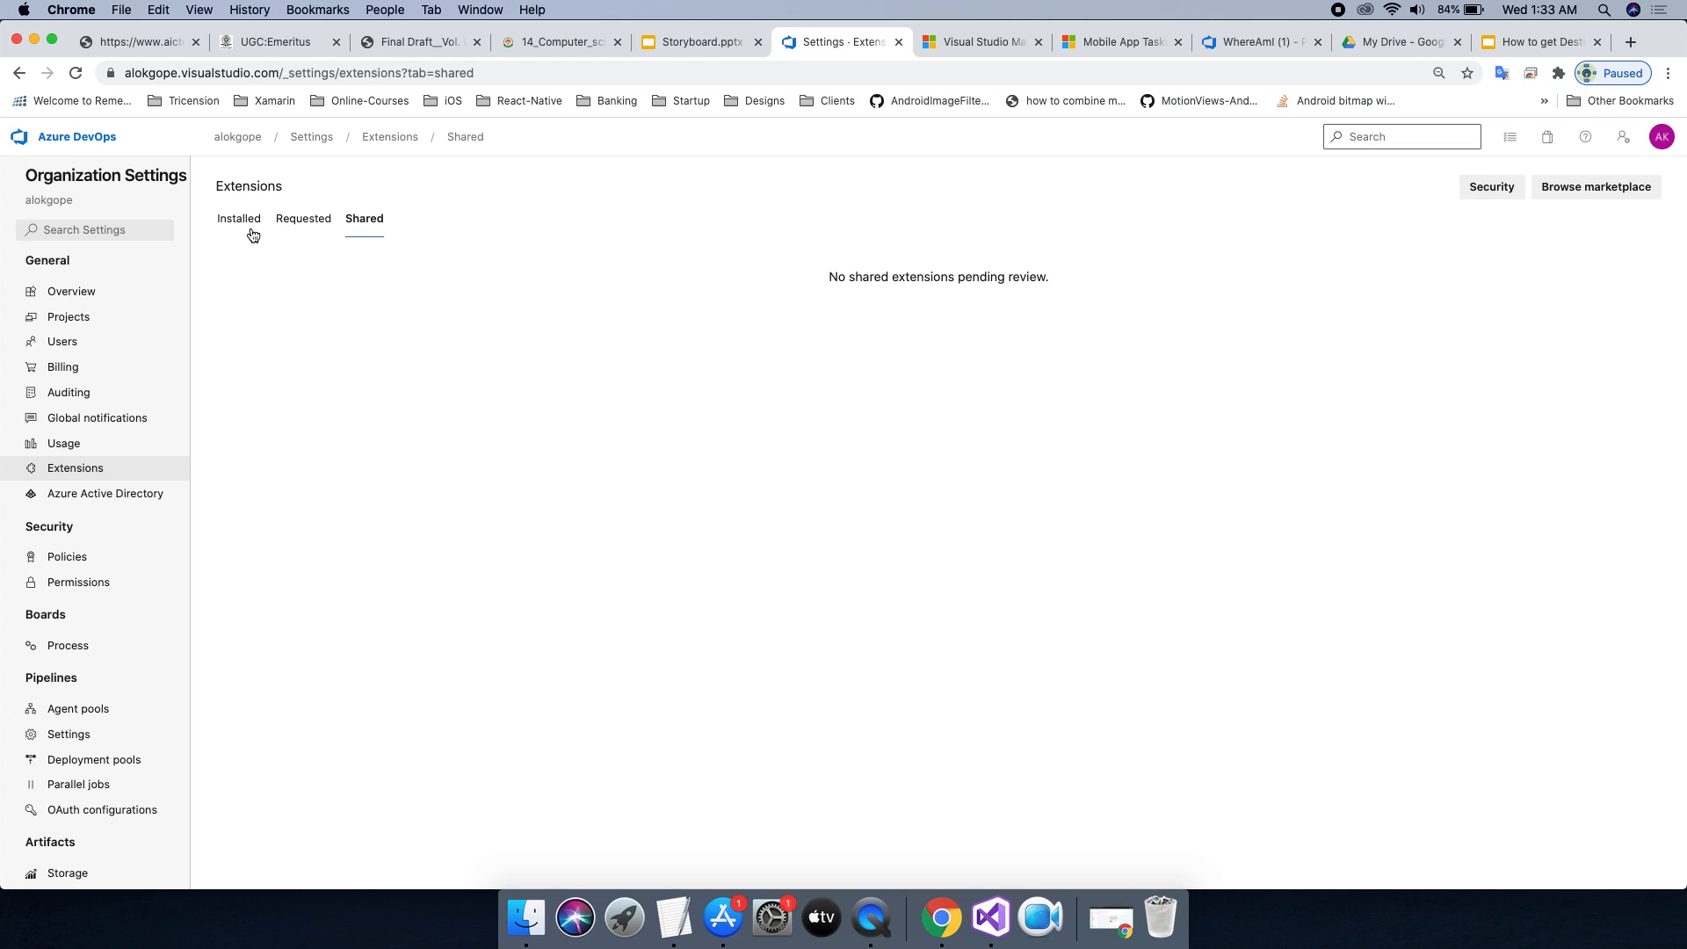
click(239, 217)
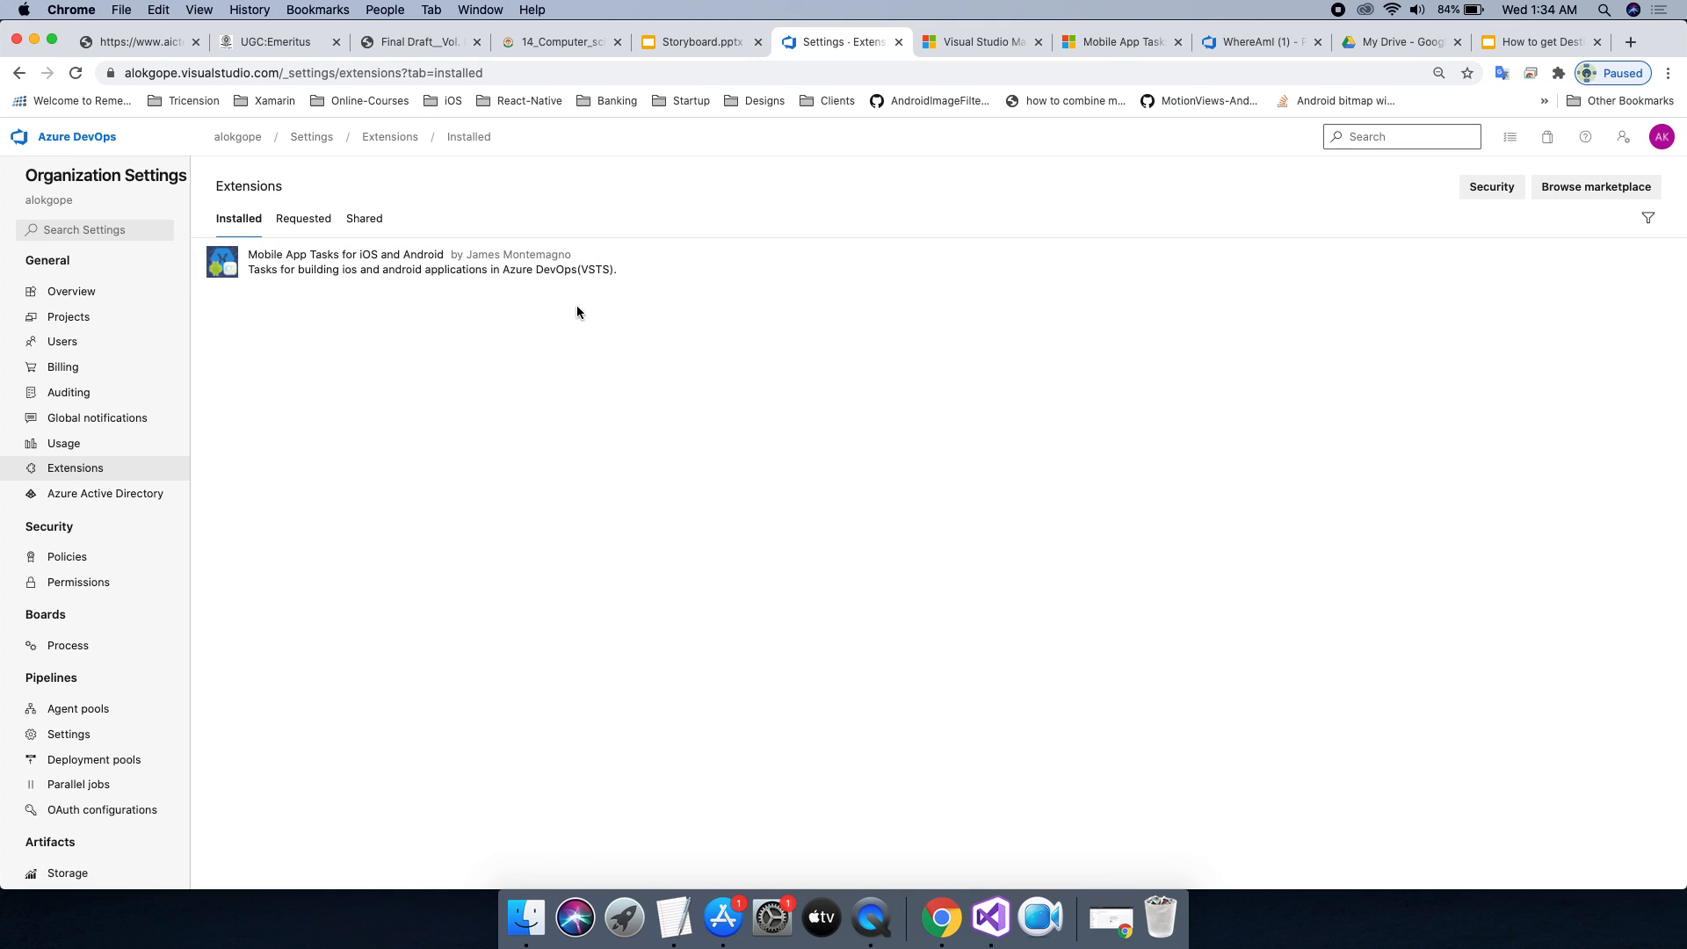
click(1249, 43)
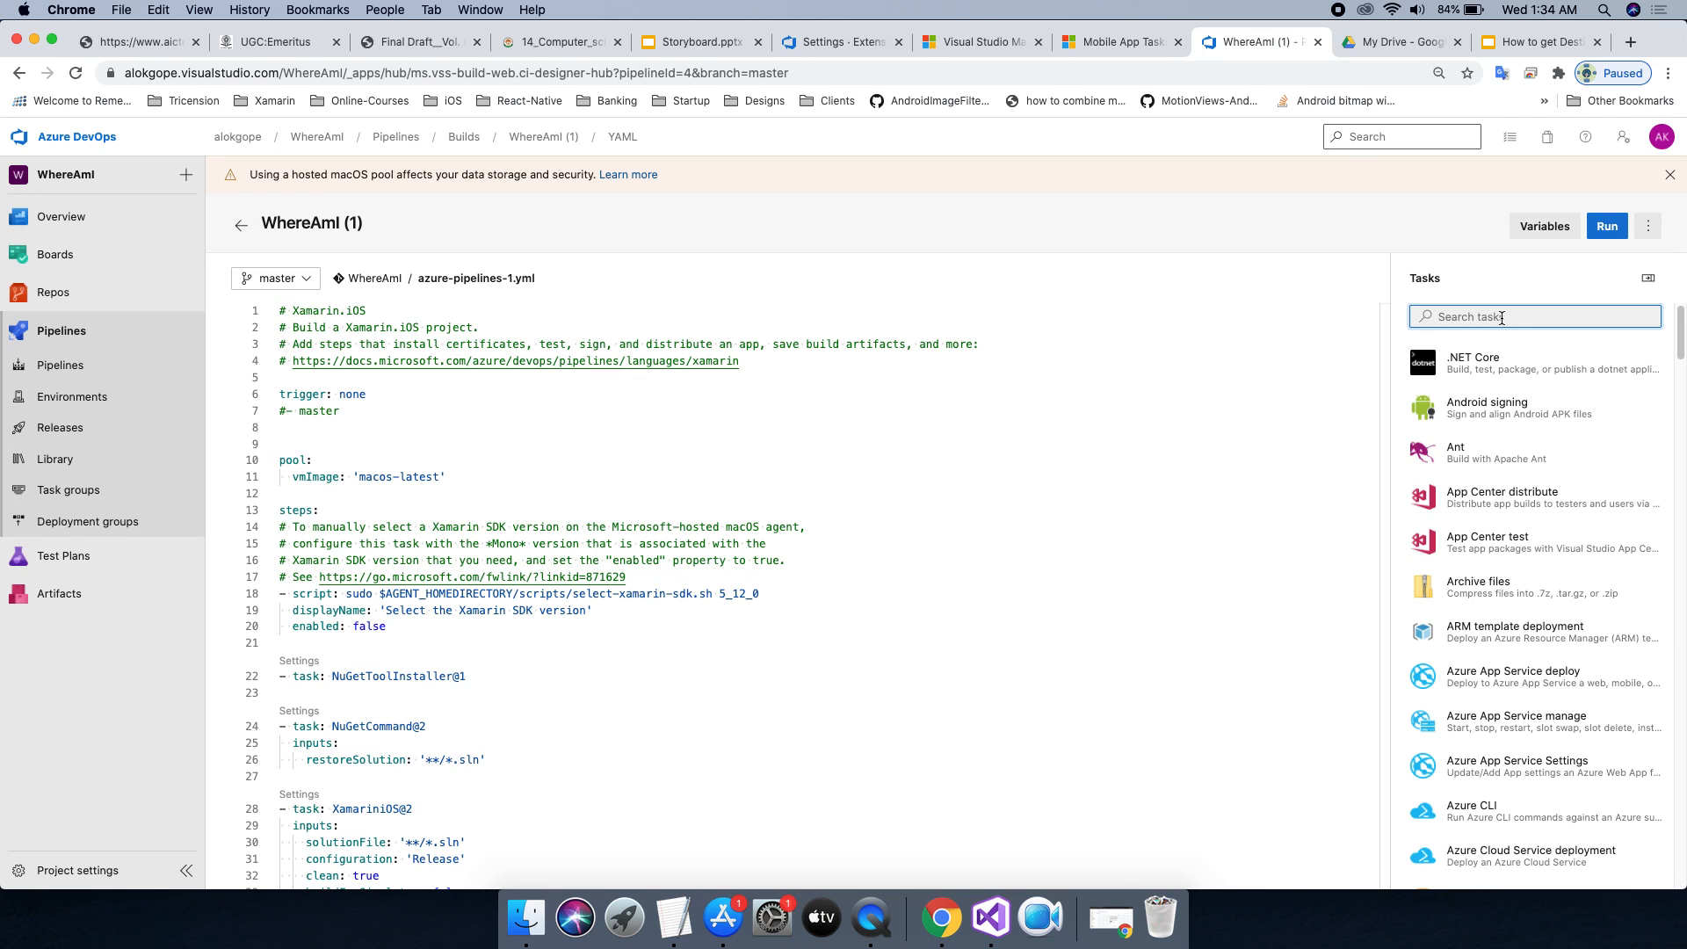
Filter pipeline tasks to 'android' and open the Android Manifest Version Numbers task settings.
text(manif)
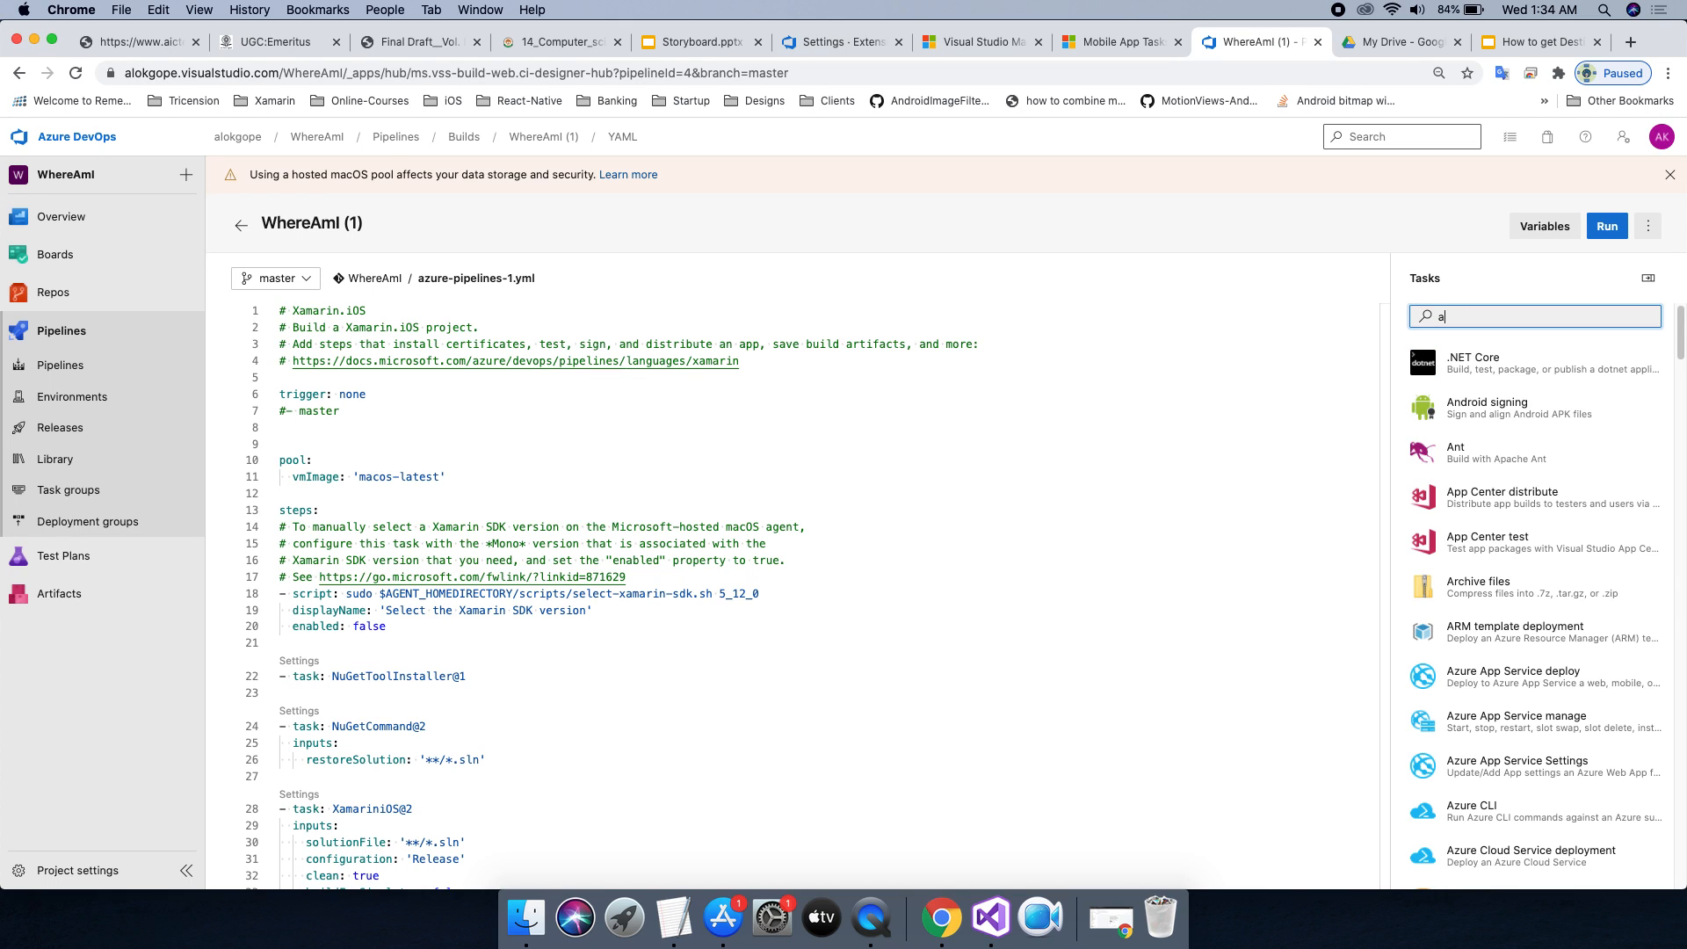
text(ndro)
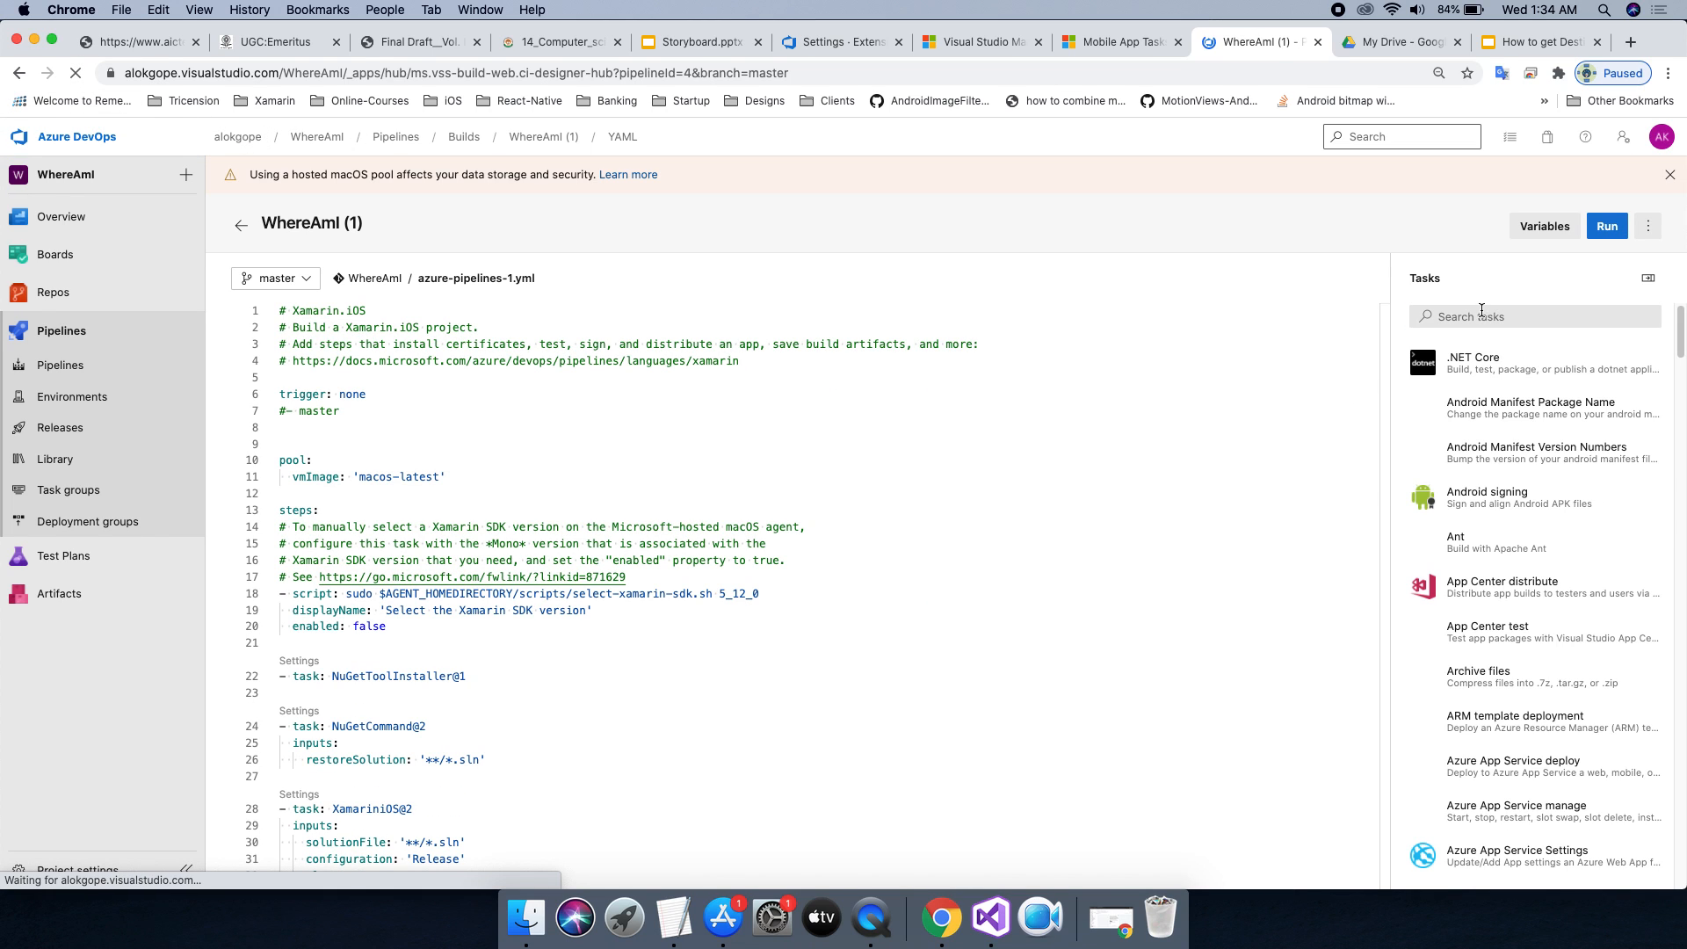
text(android)
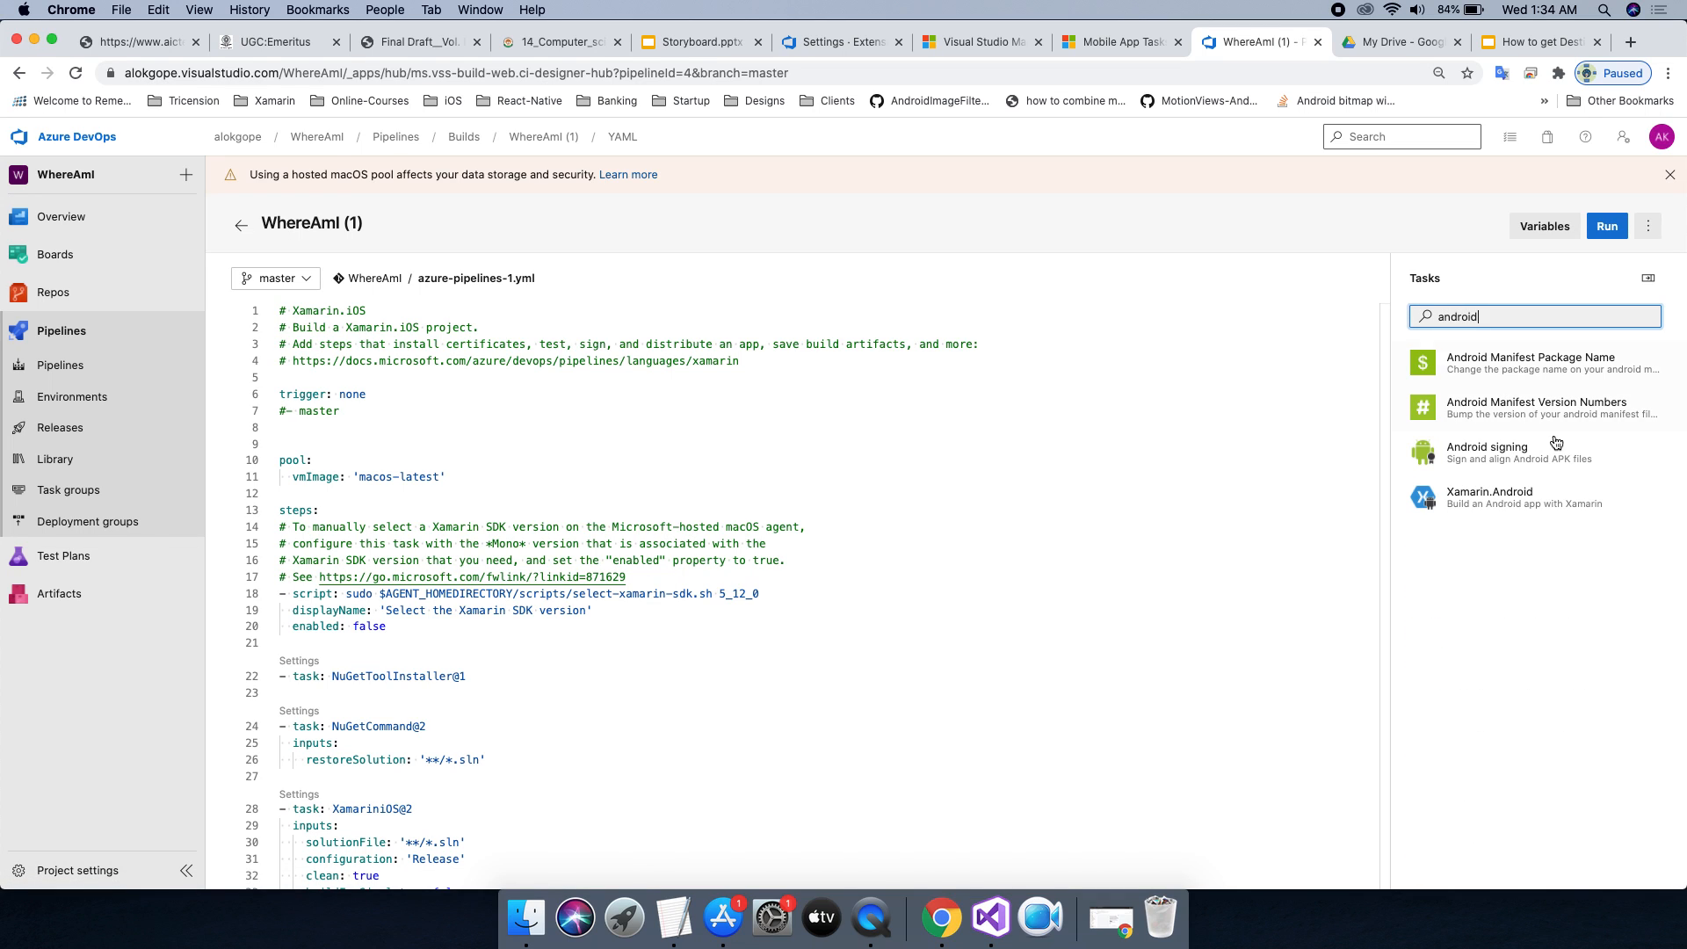
click(1535, 408)
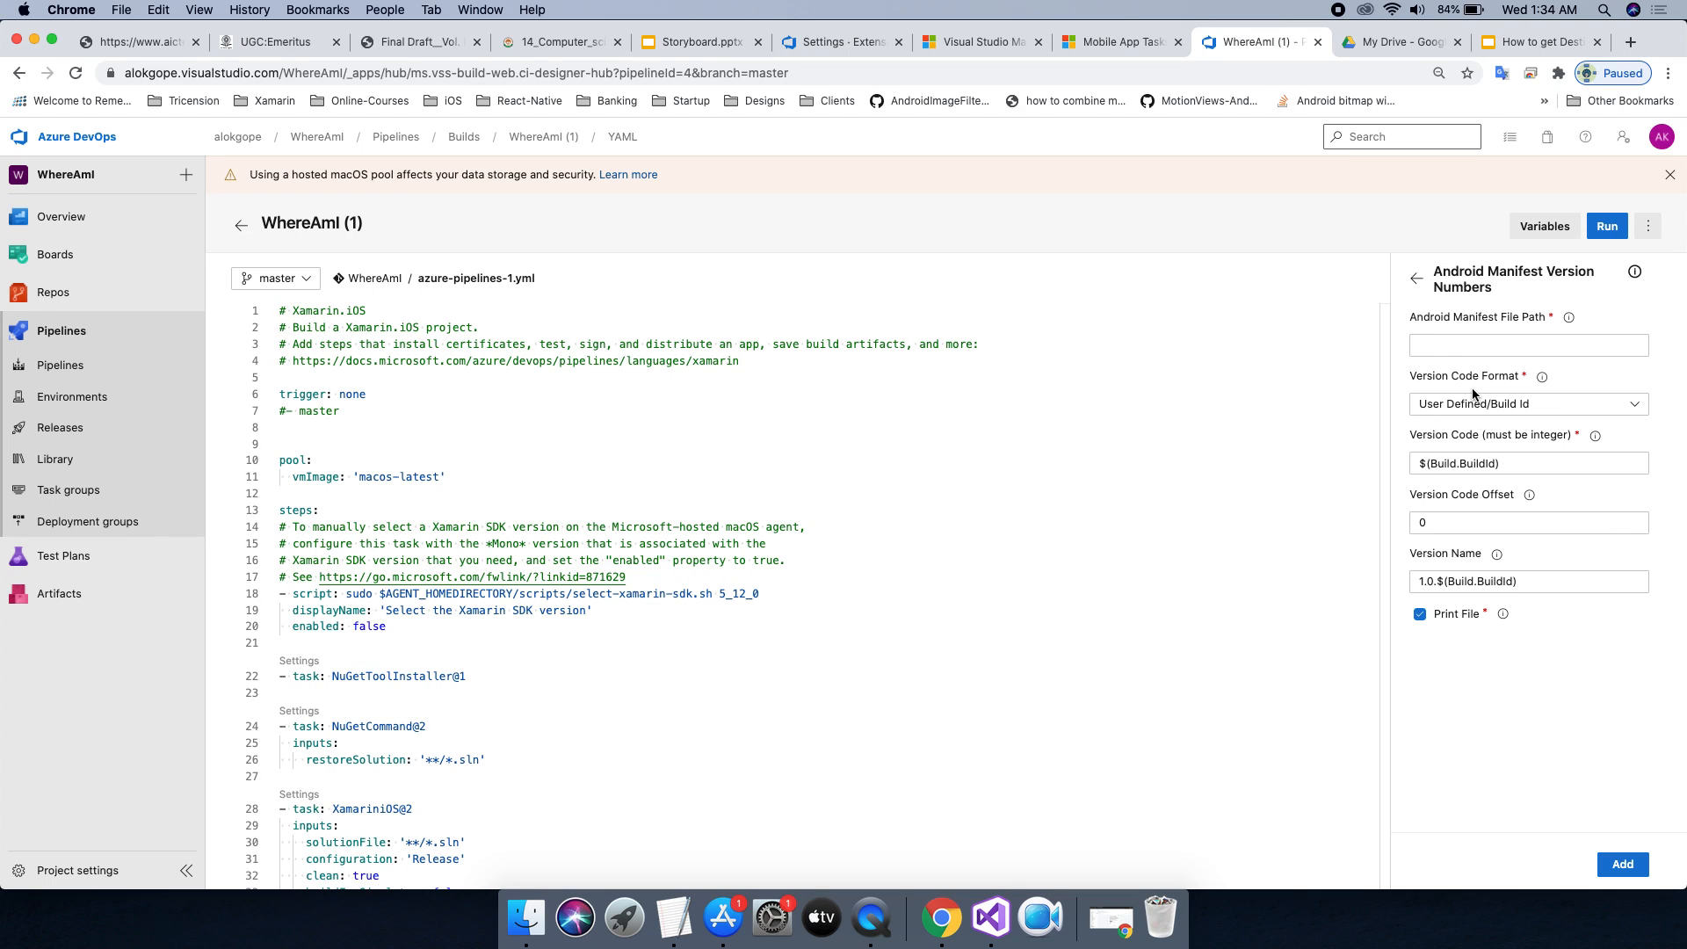
mouse_move(1518, 366)
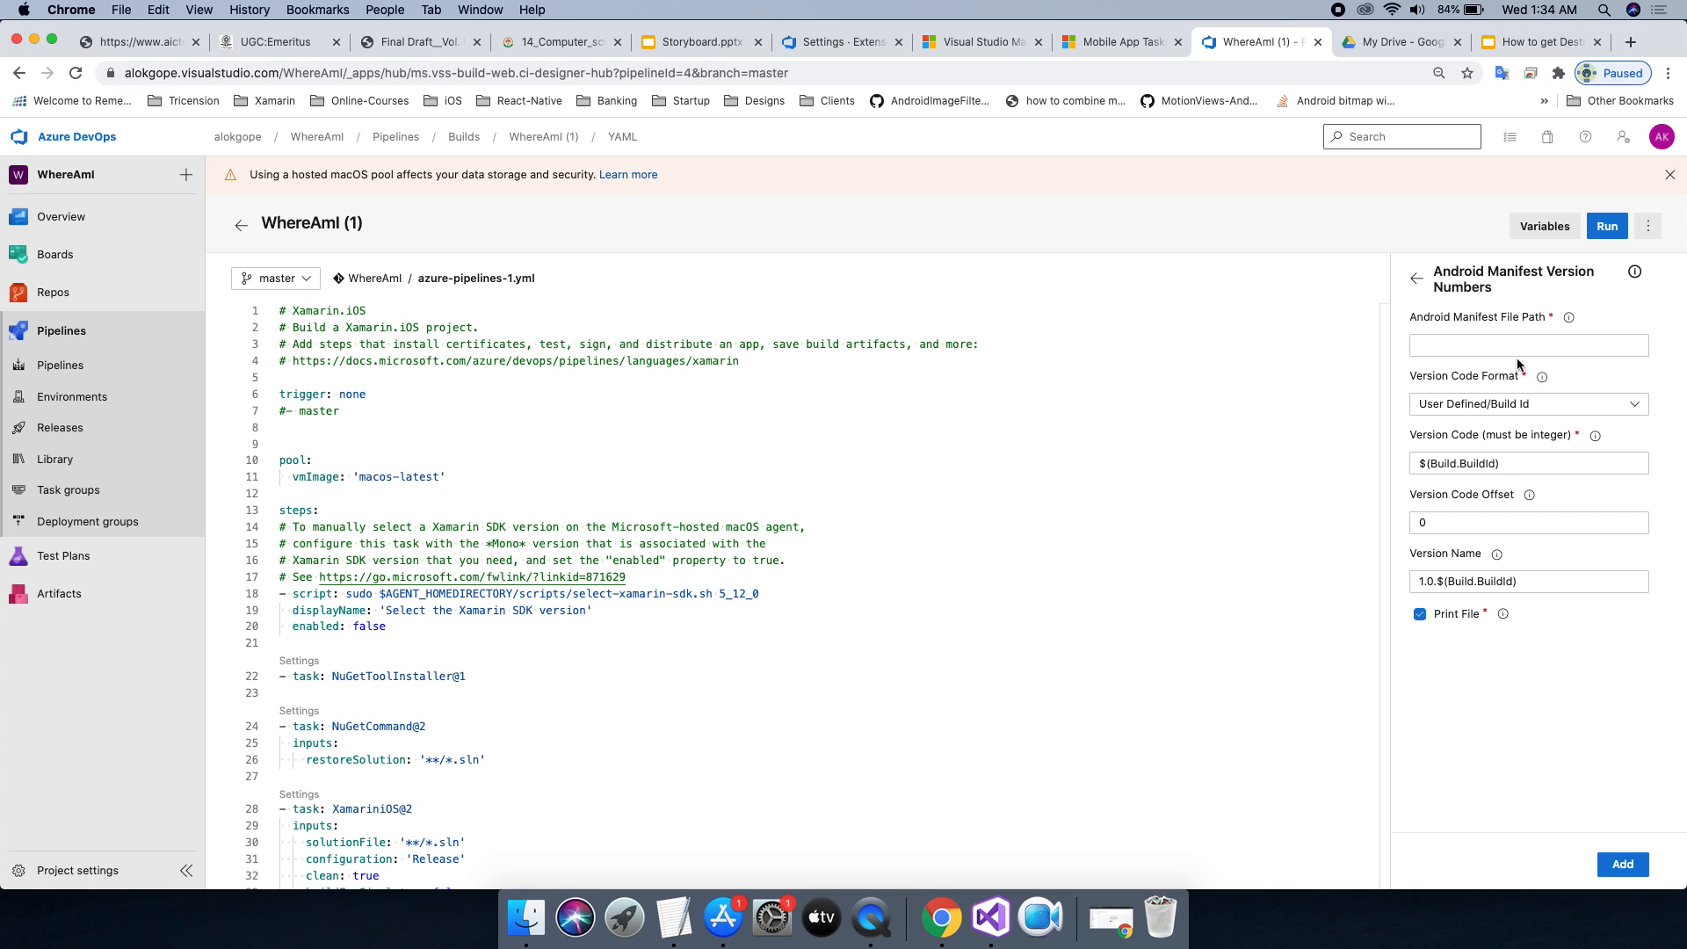
scroll(down, 3)
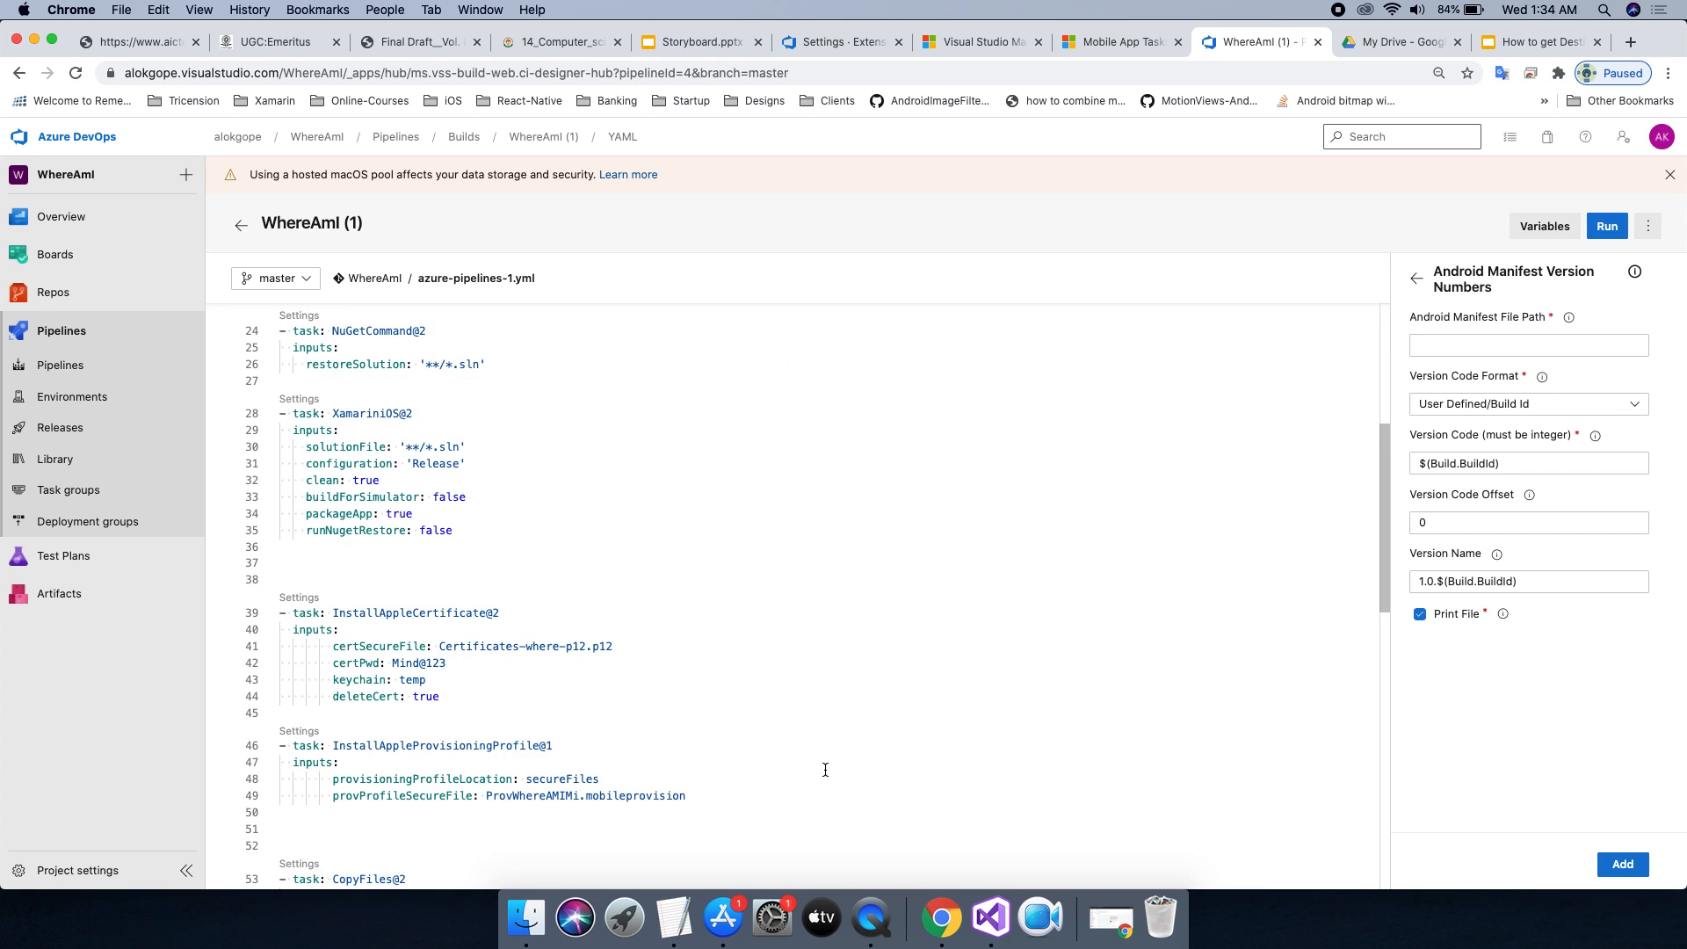
scroll(down, 3)
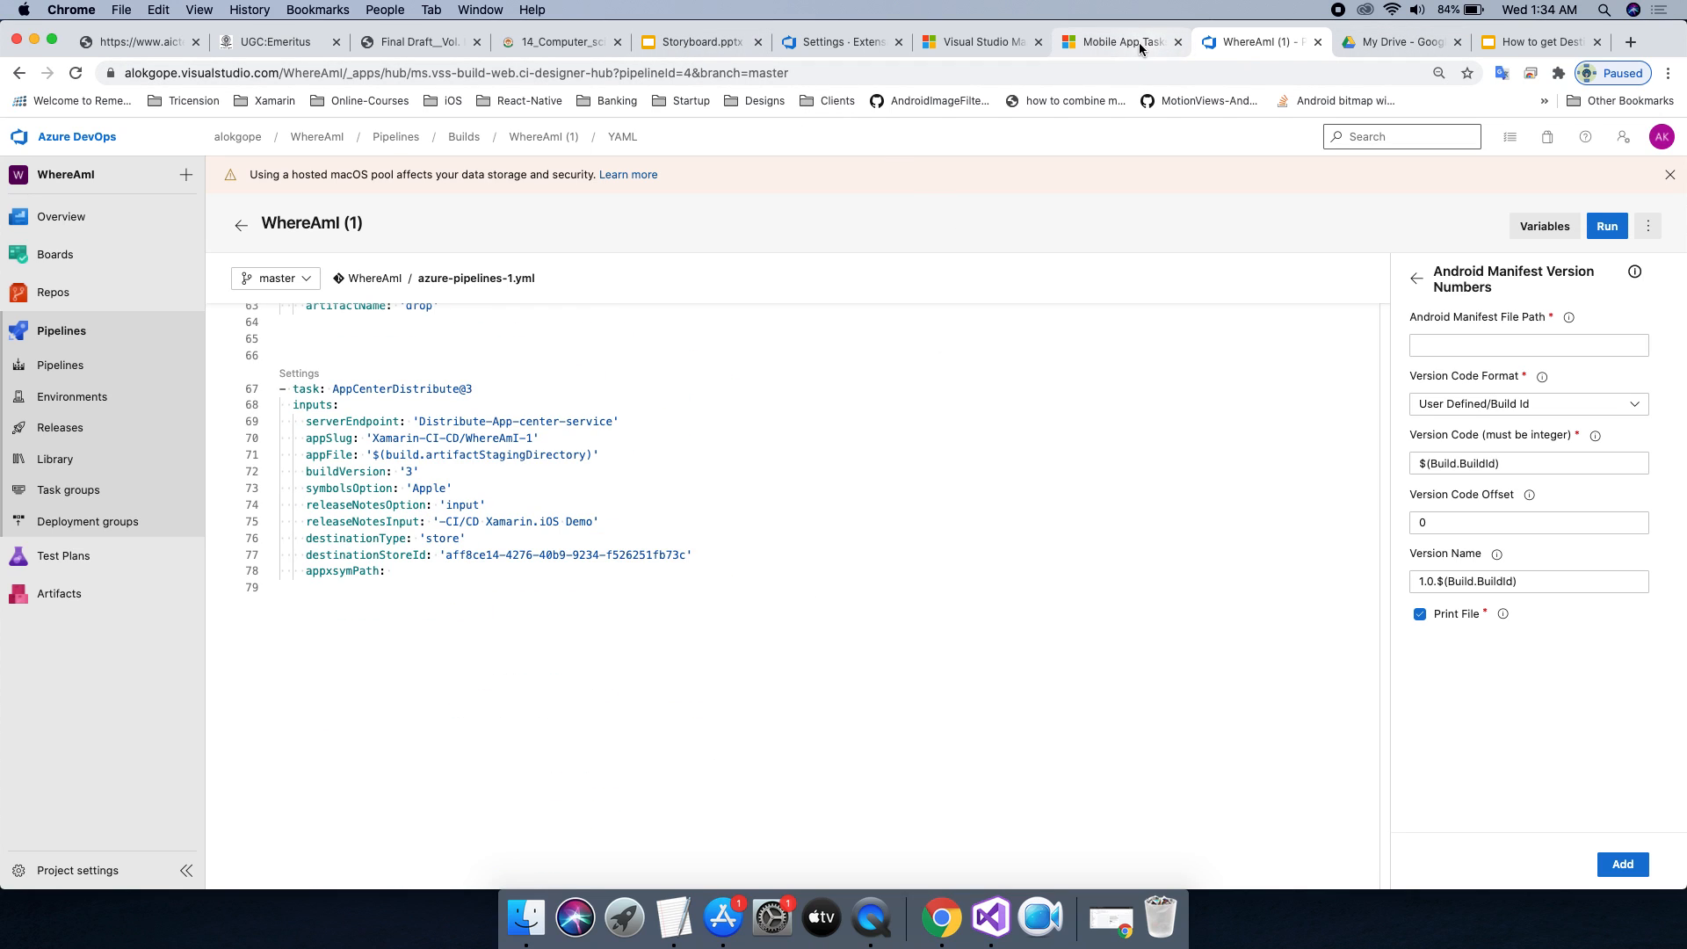
click(1118, 42)
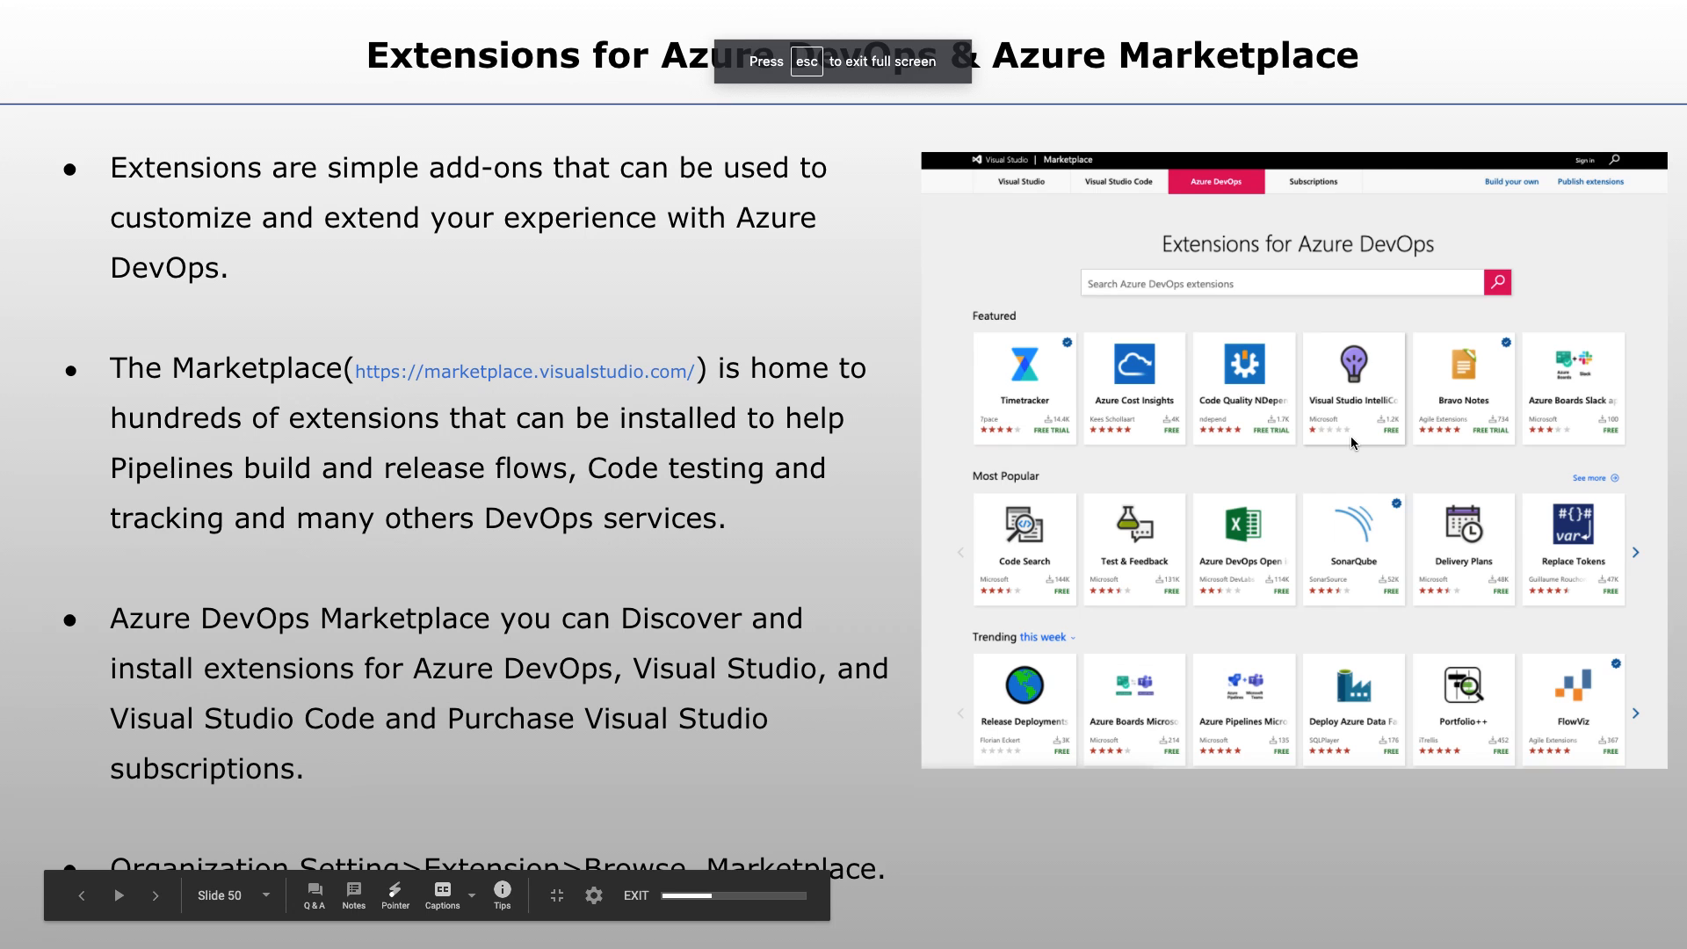
Advance the slideshow from slide 50 to the closing slide 51.
click(155, 894)
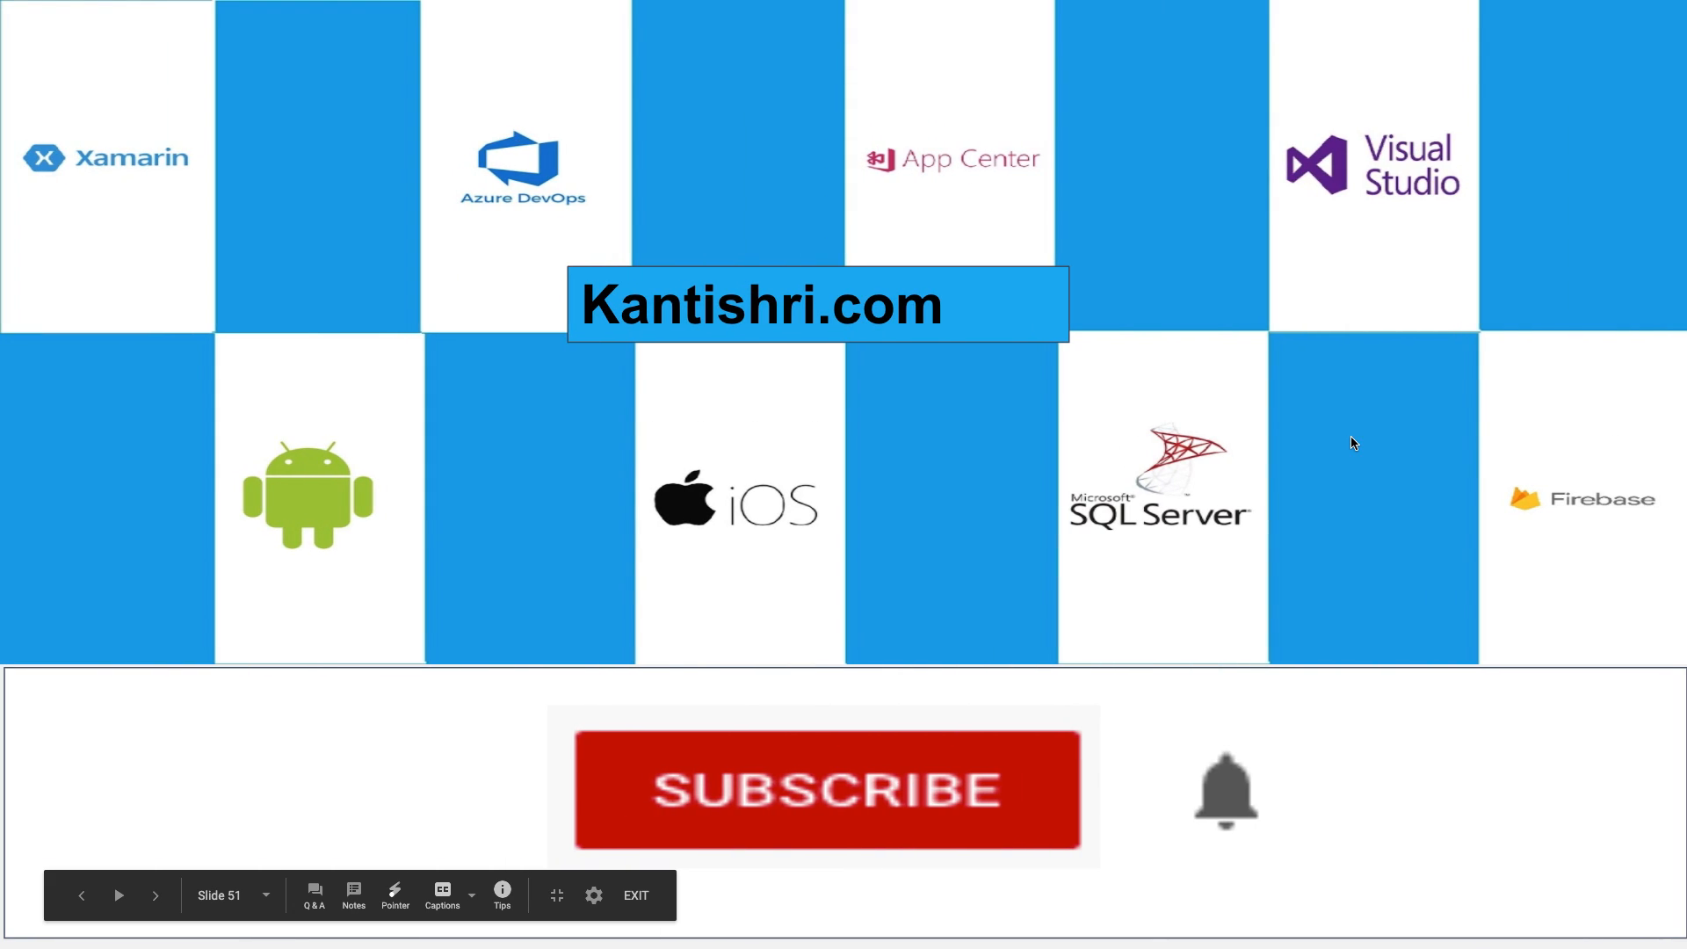